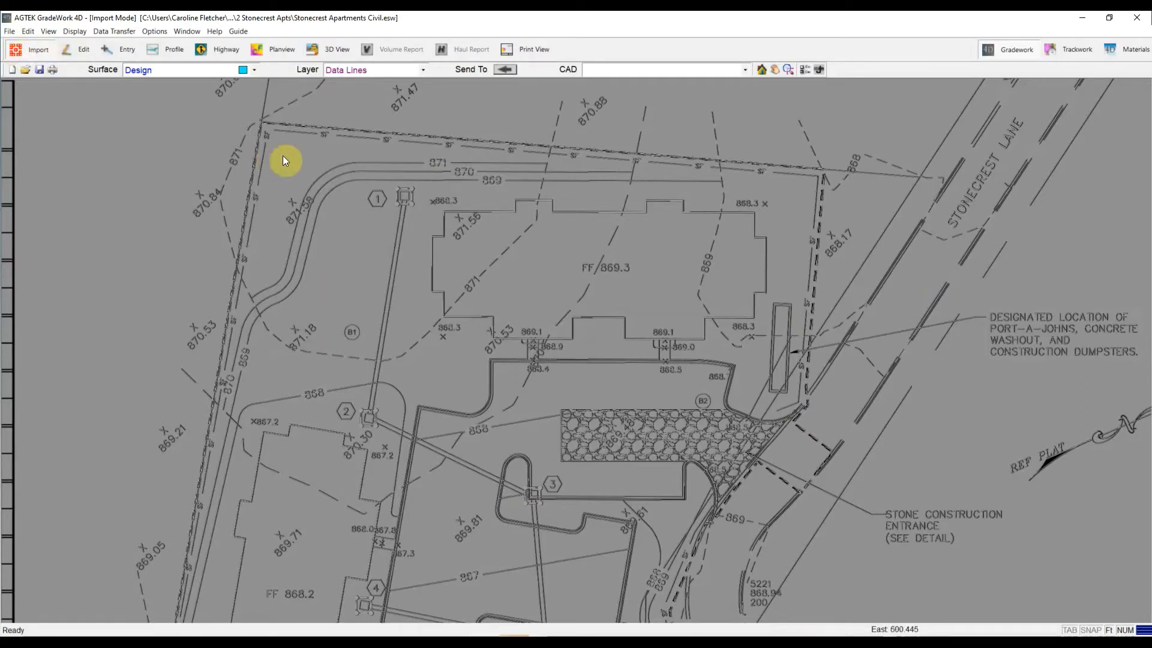
mouse_move(331, 180)
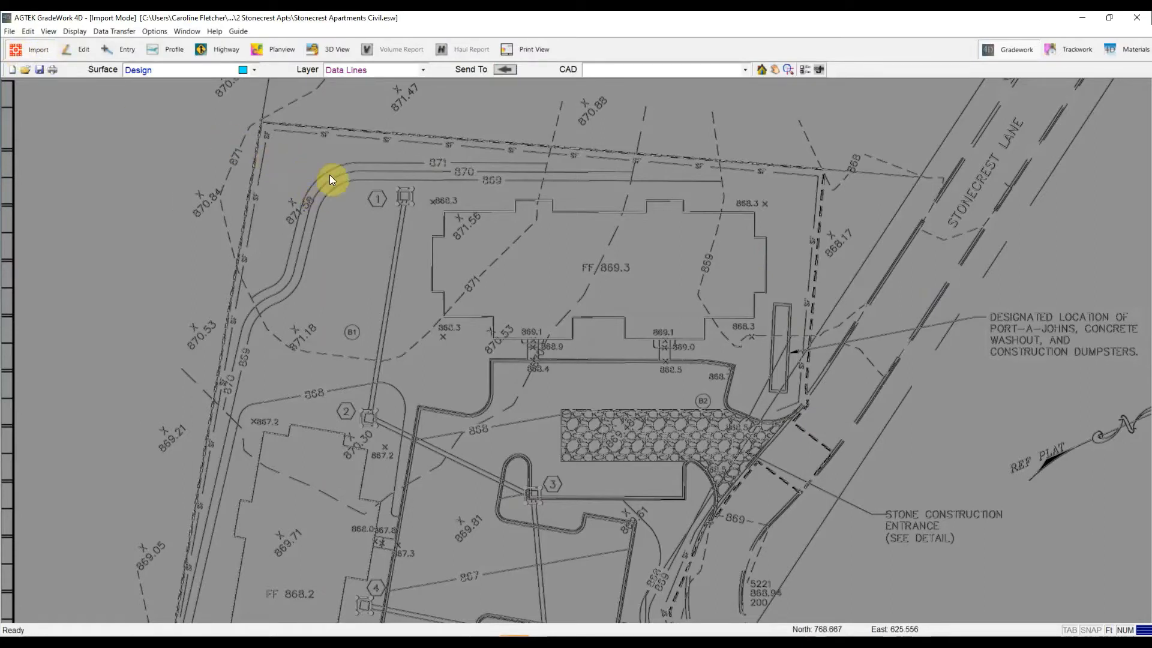
Select the curb line at the northwest corner and zoom in on it.
left_click(664, 69)
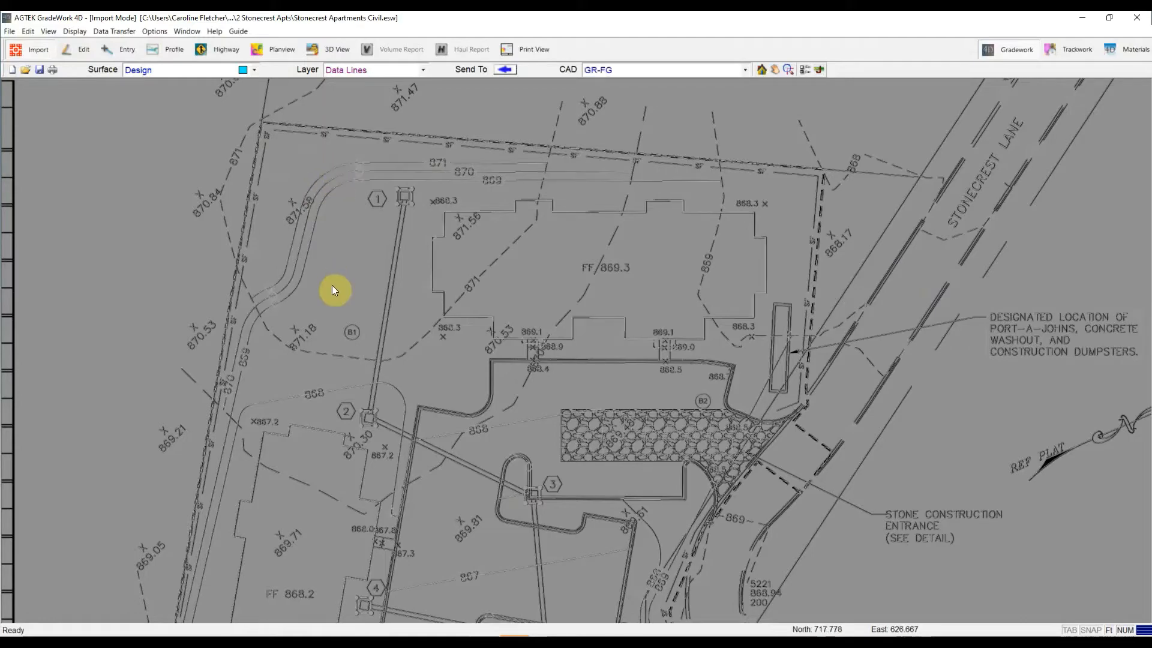
scroll("up", 3)
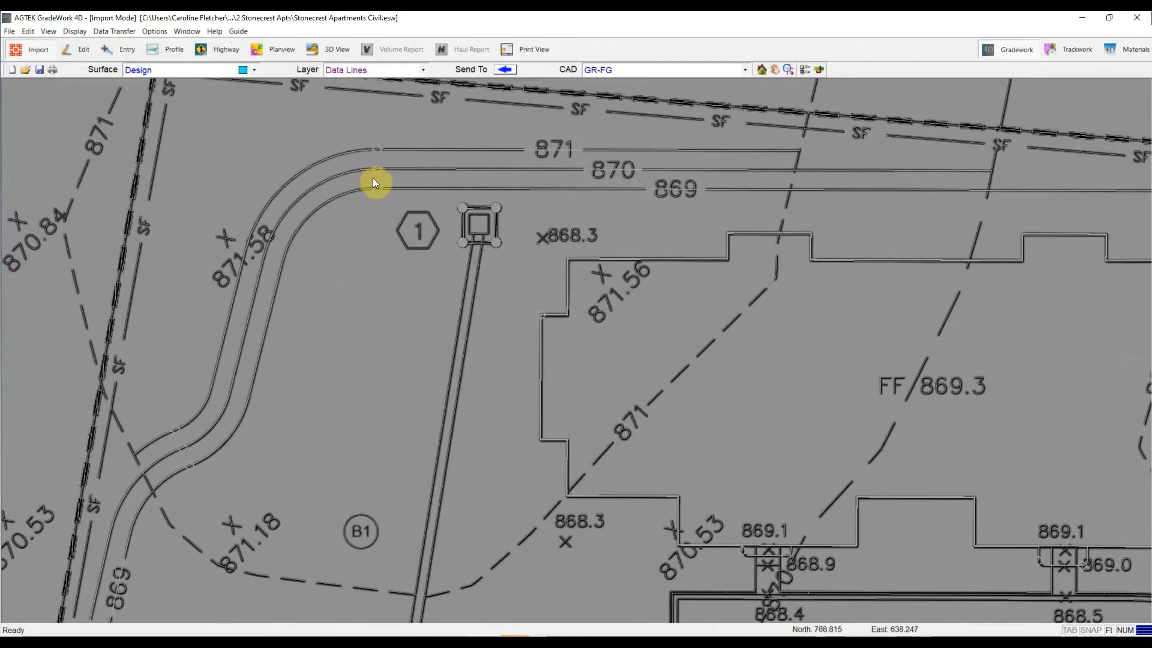
mouse_move(184, 459)
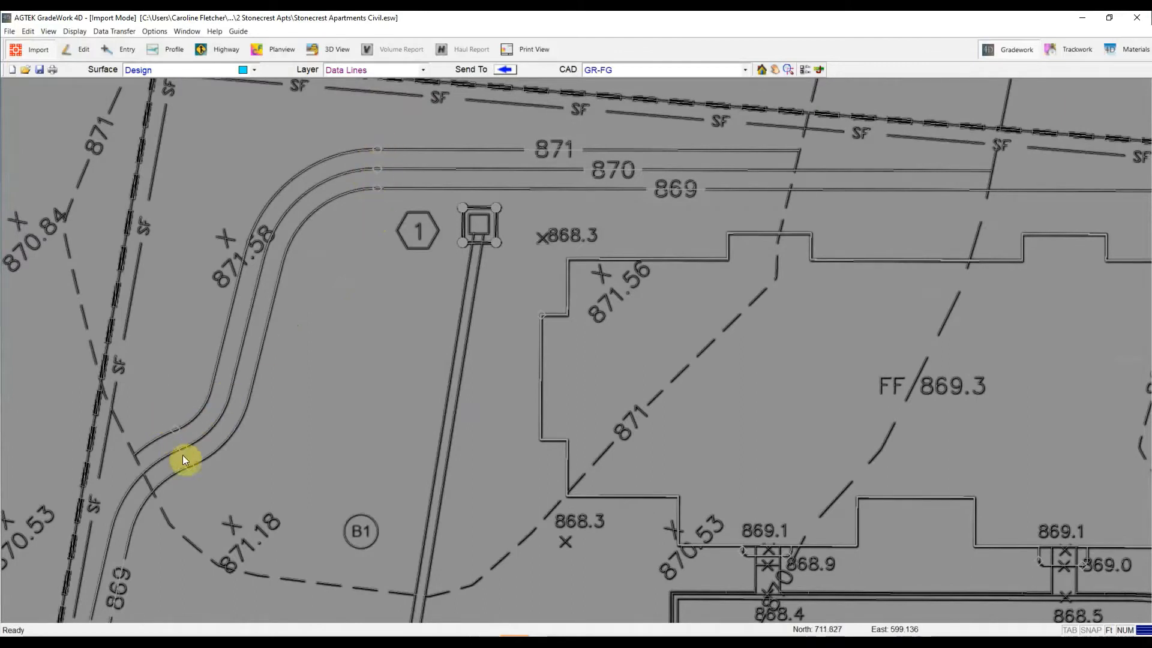
mouse_move(153, 456)
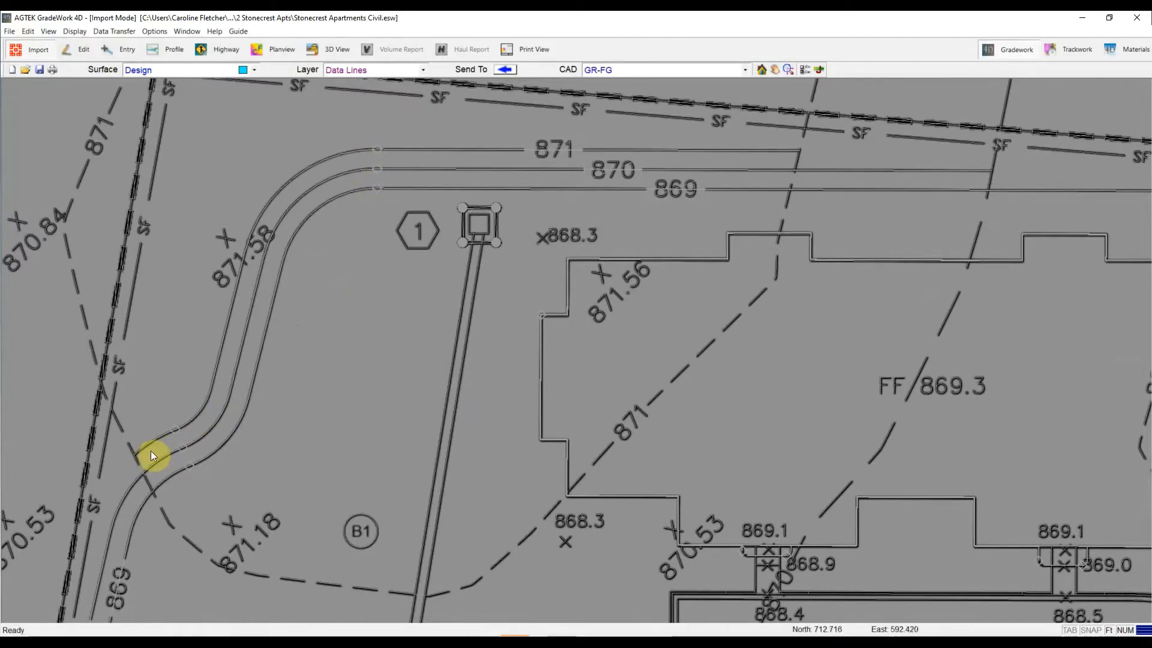
mouse_move(272, 231)
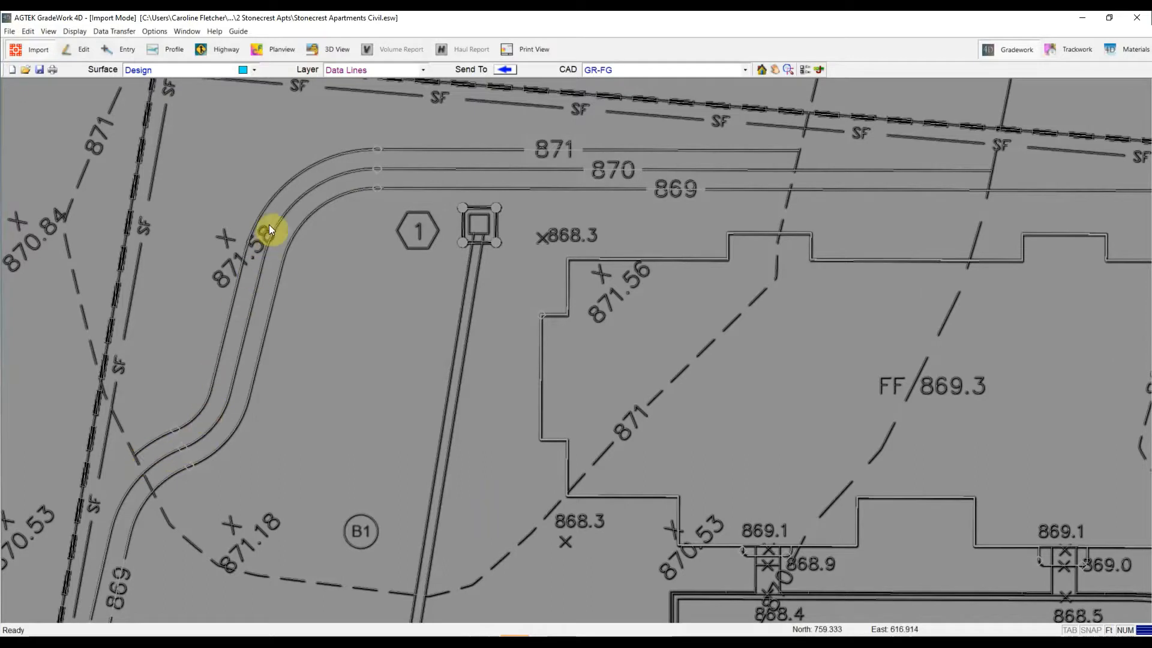
mouse_move(403, 165)
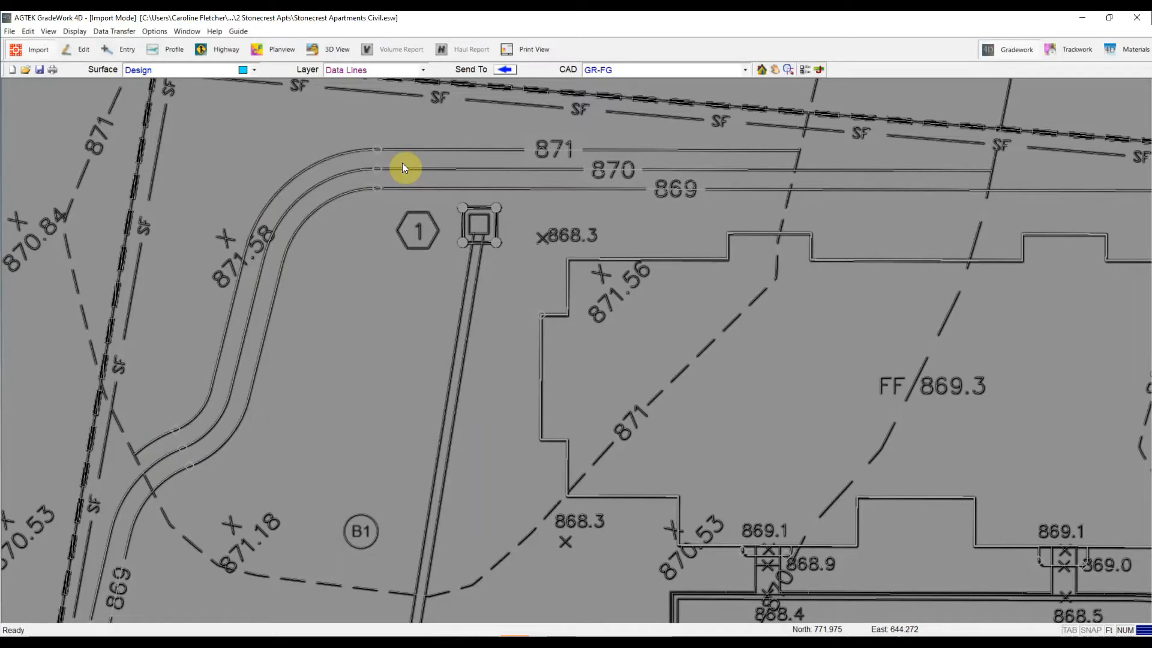
mouse_move(481, 156)
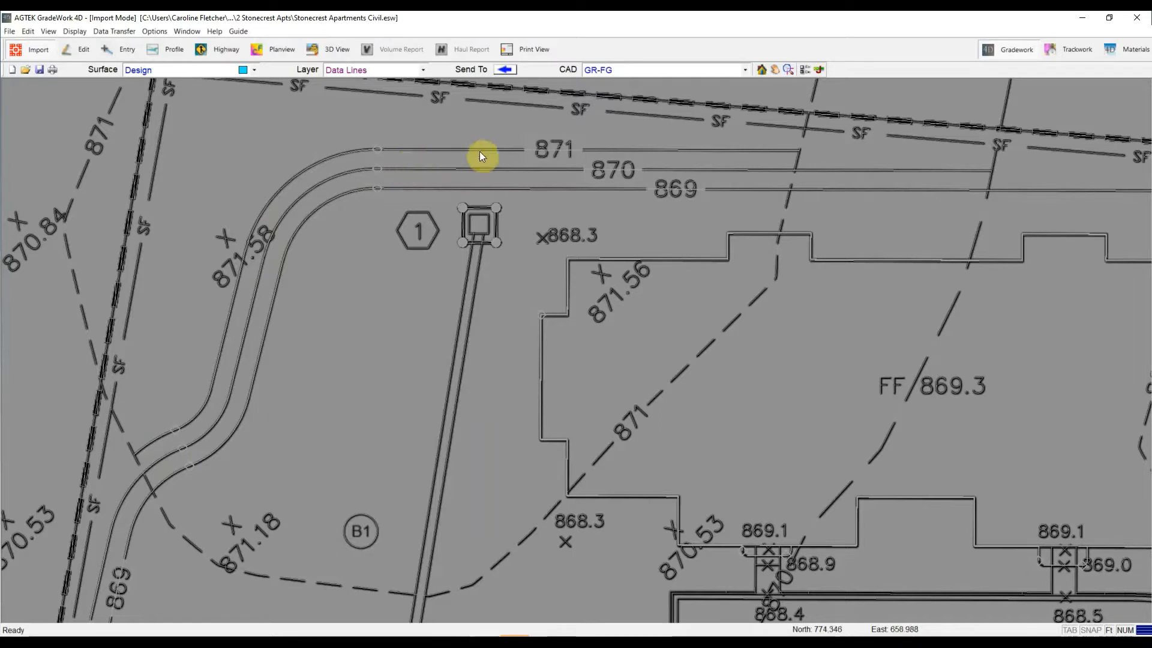
mouse_move(489, 153)
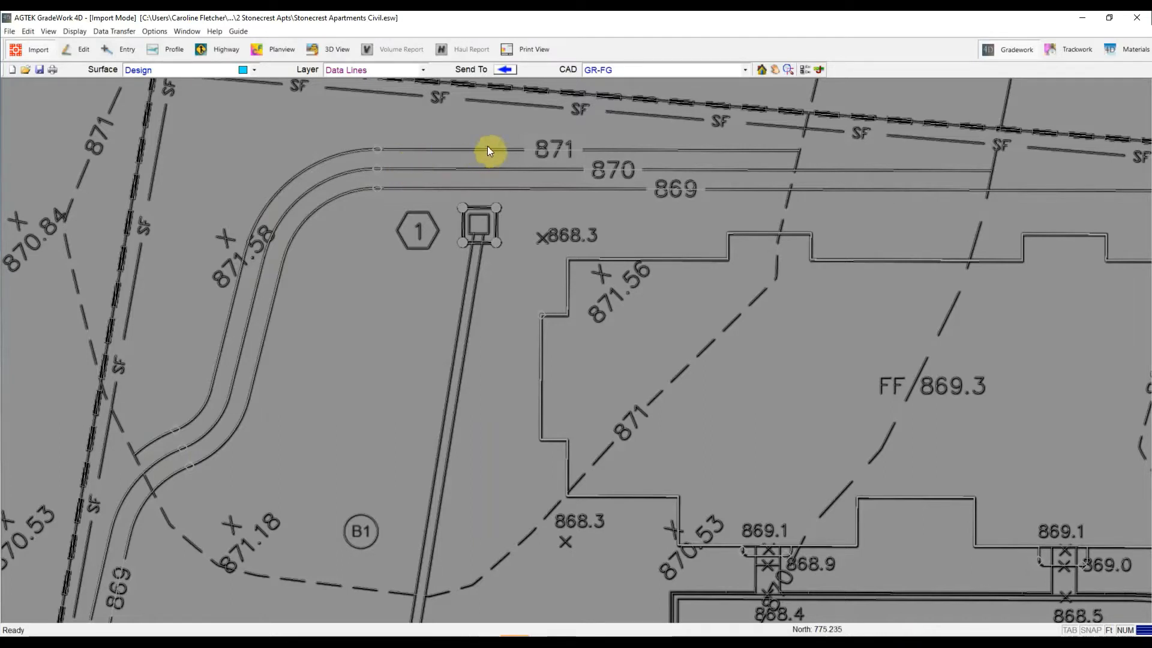
mouse_move(132, 257)
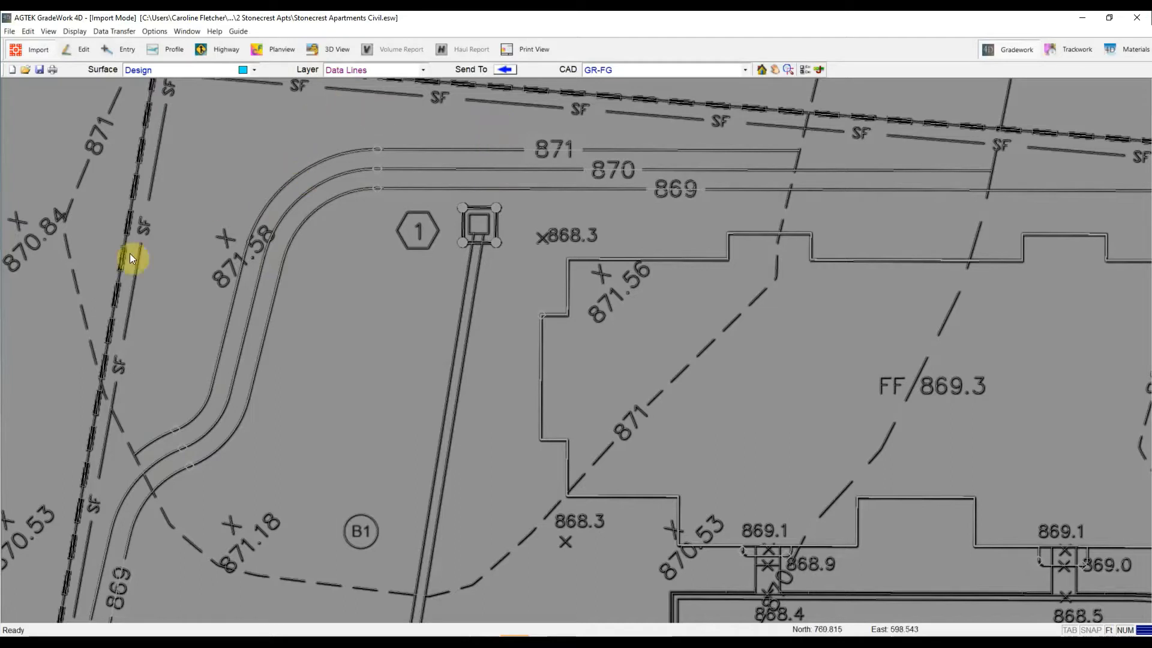
mouse_move(264, 224)
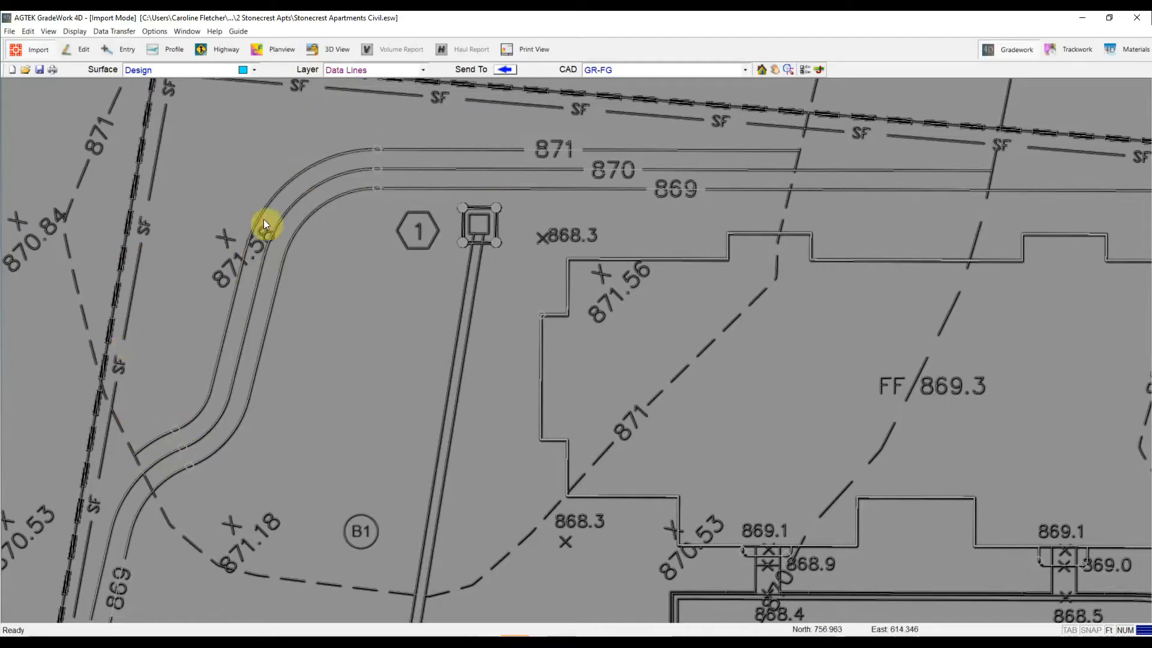
mouse_move(595, 155)
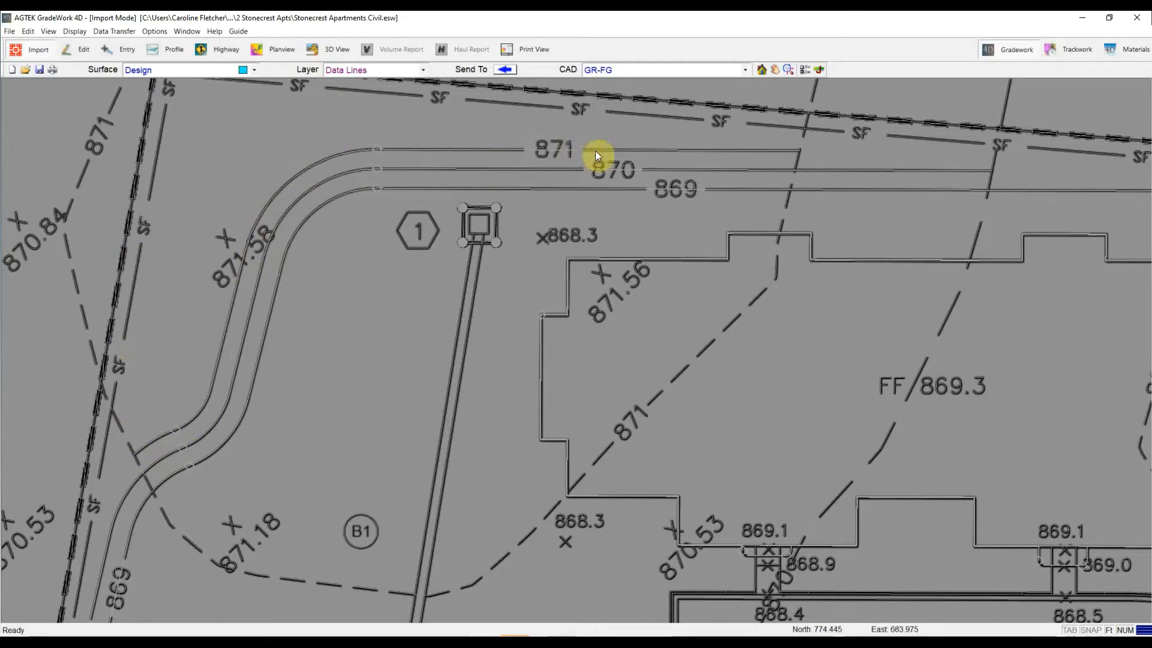
mouse_move(613, 148)
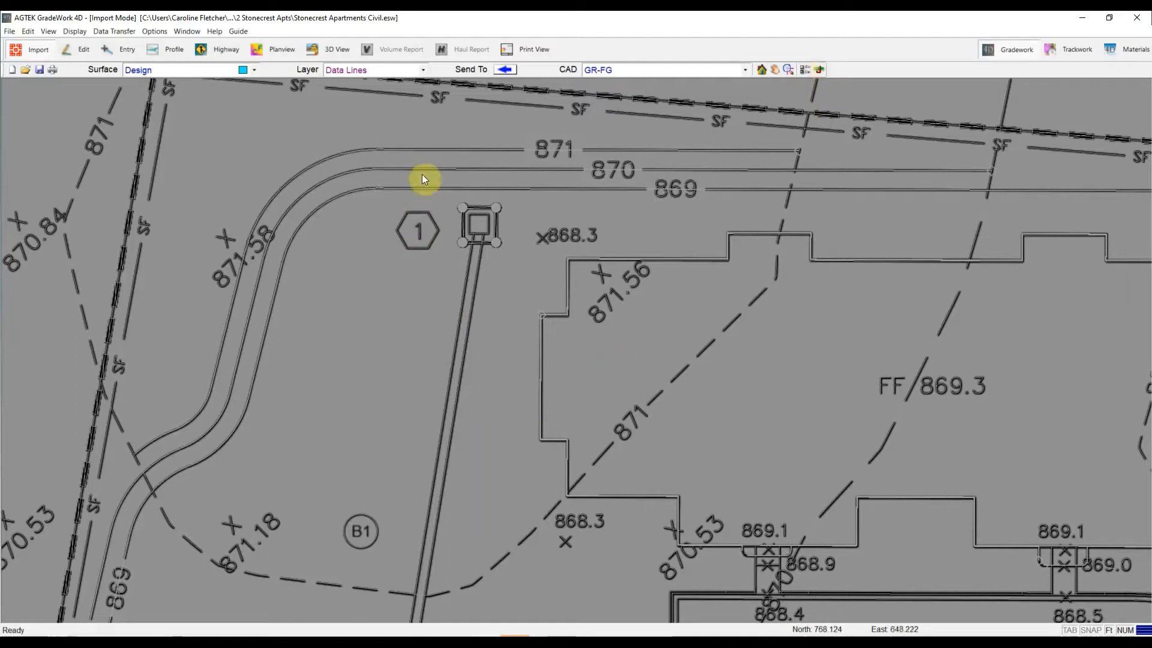
mouse_move(453, 159)
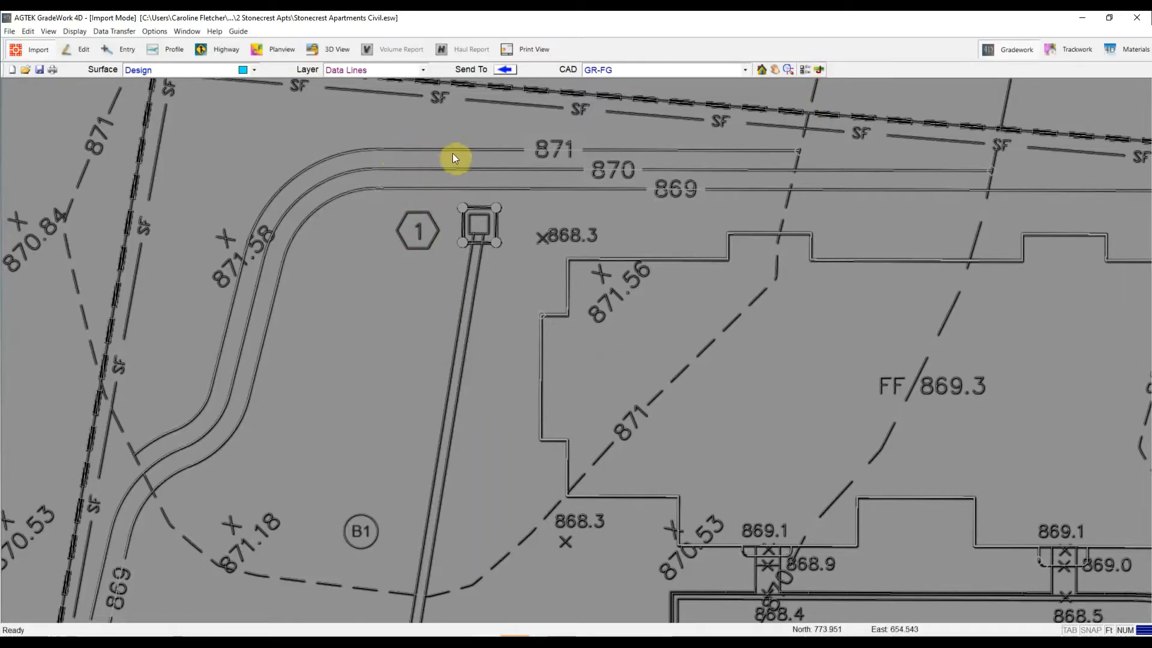
mouse_move(256, 151)
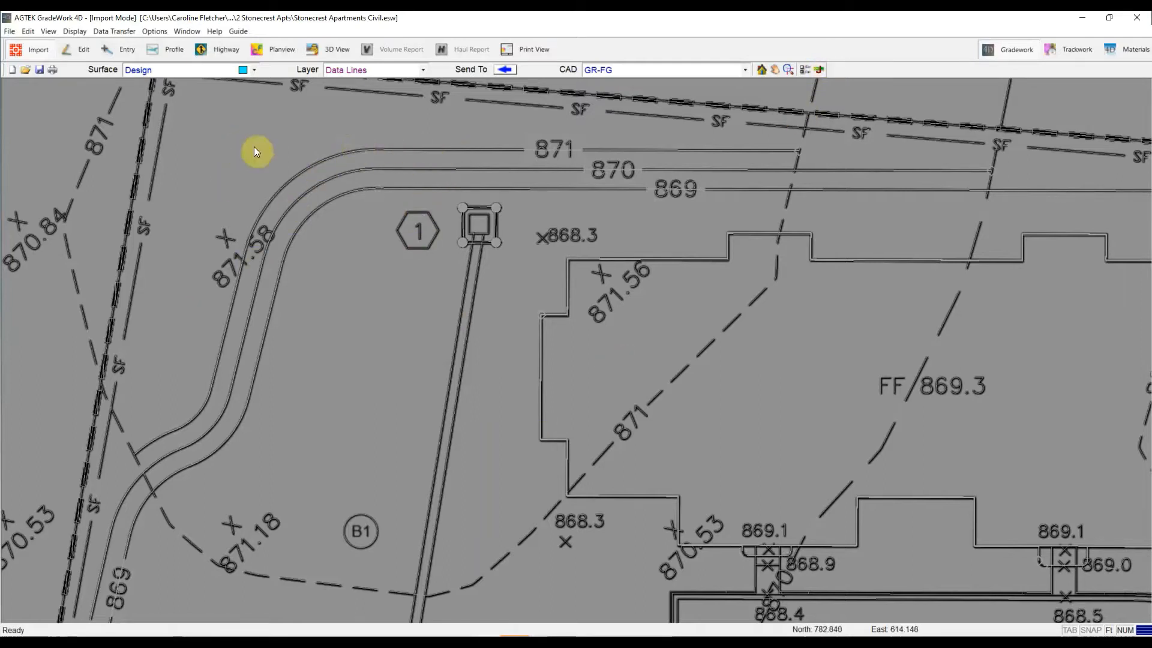
Send the selected northwest curb lines to the Design surface.
right_click(256, 151)
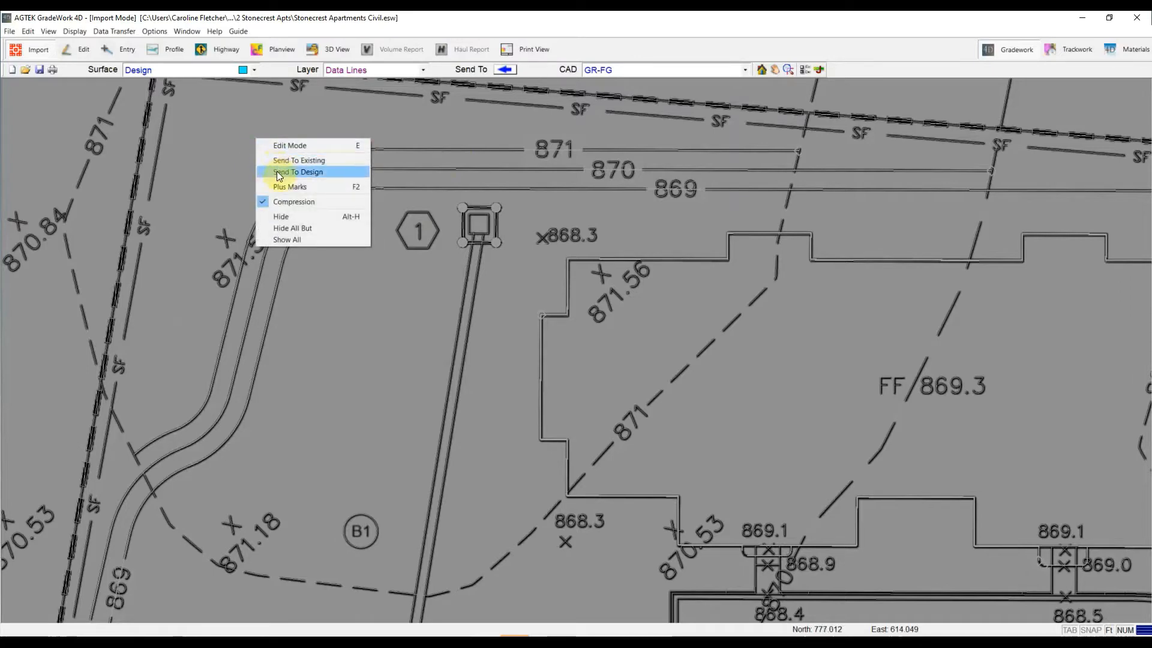
left_click(299, 171)
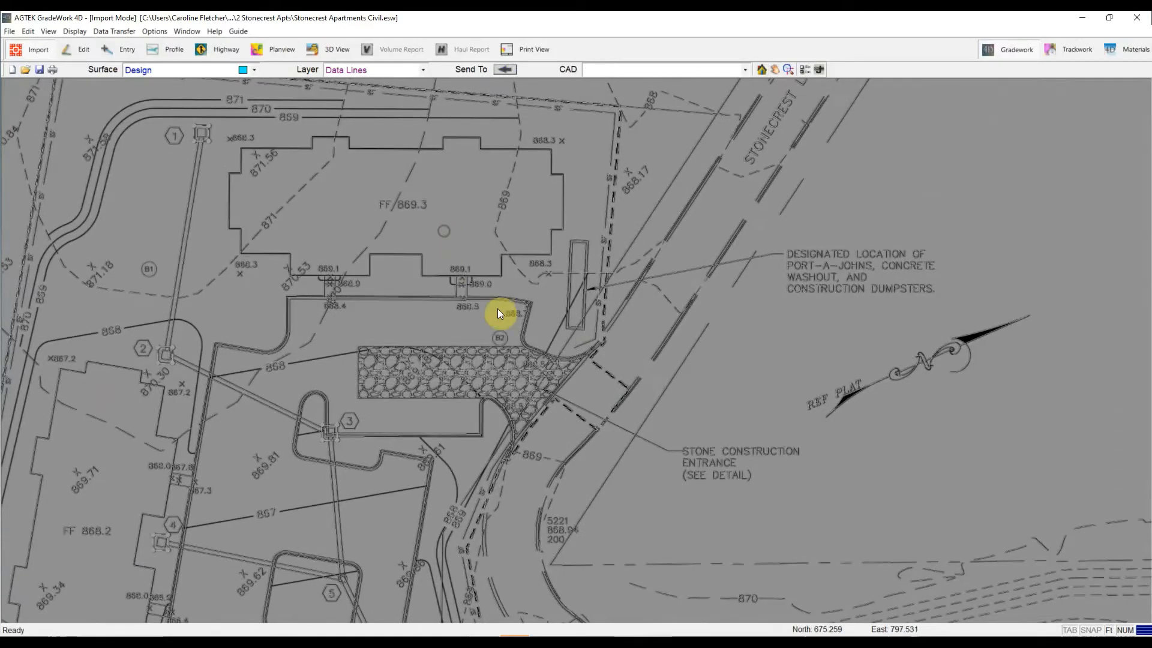
mouse_move(232, 296)
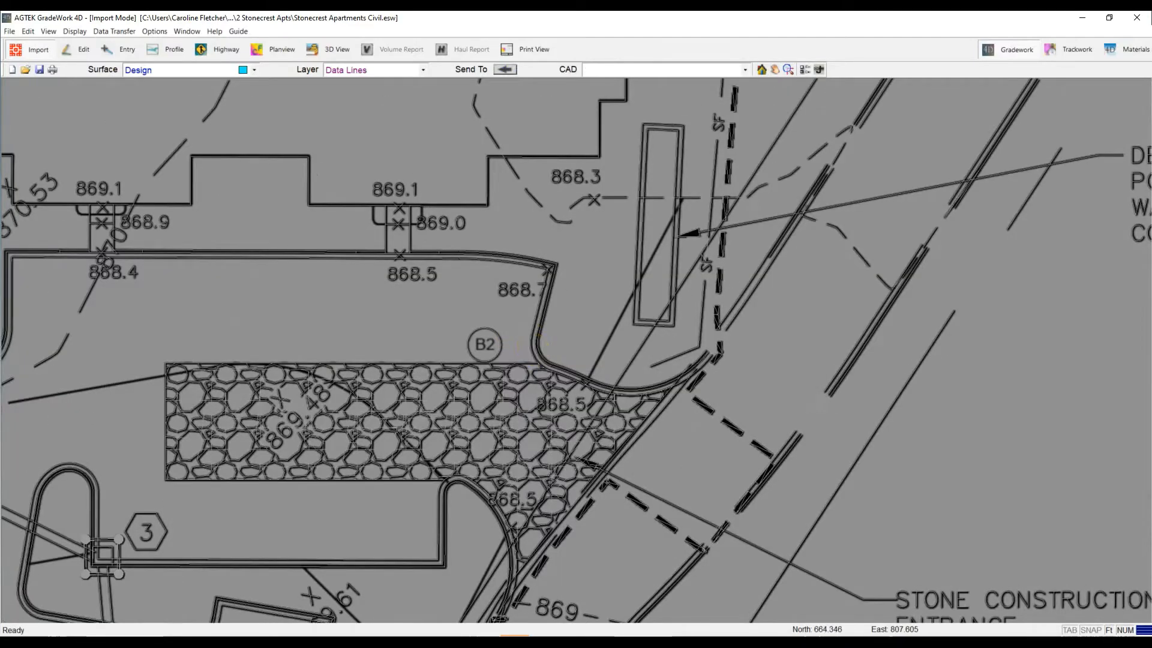
Select the B-CONC curb beside pad B2 and send it to the Design surface.
left_click(550, 353)
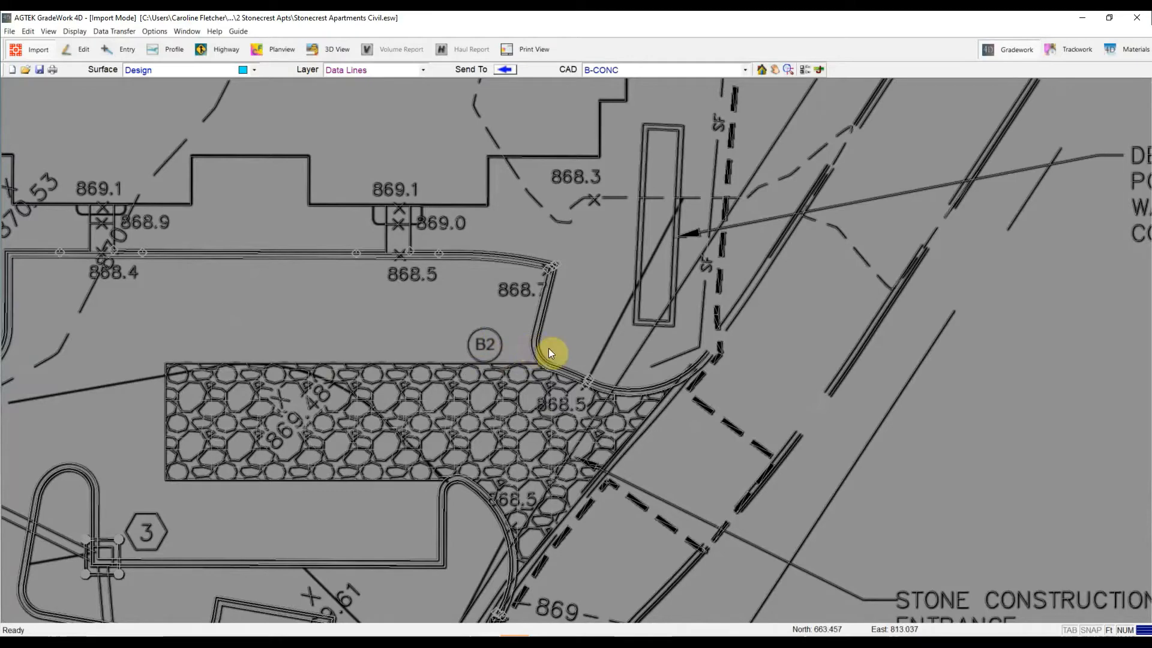
left_click(817, 70)
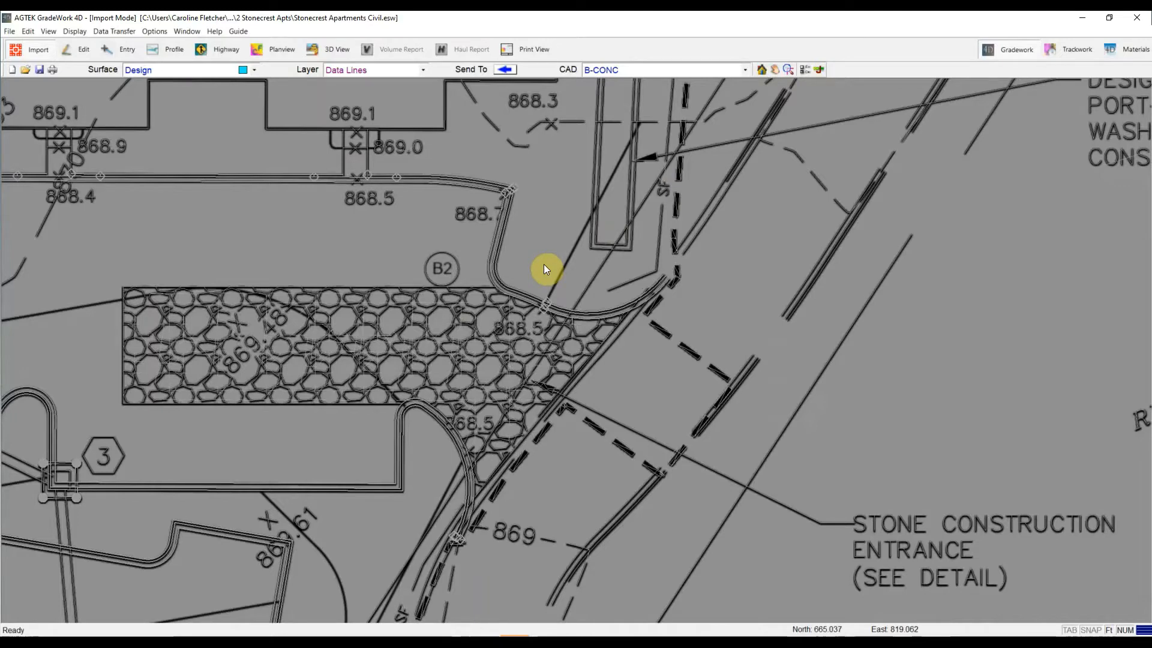
right_click(540, 232)
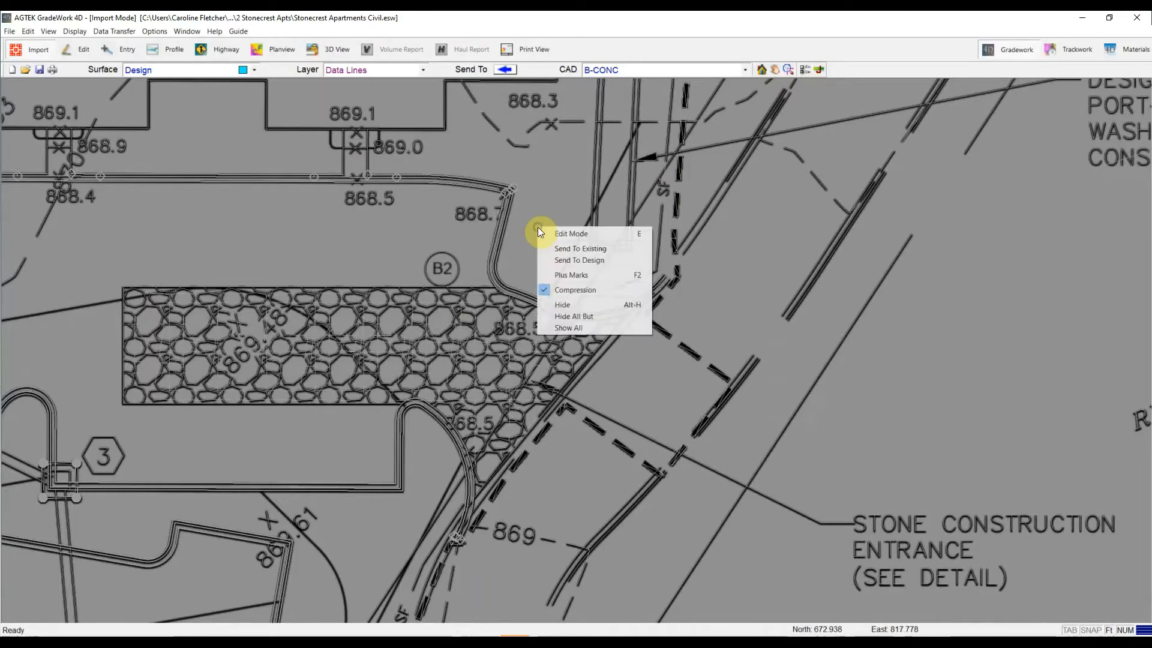
mouse_move(579, 260)
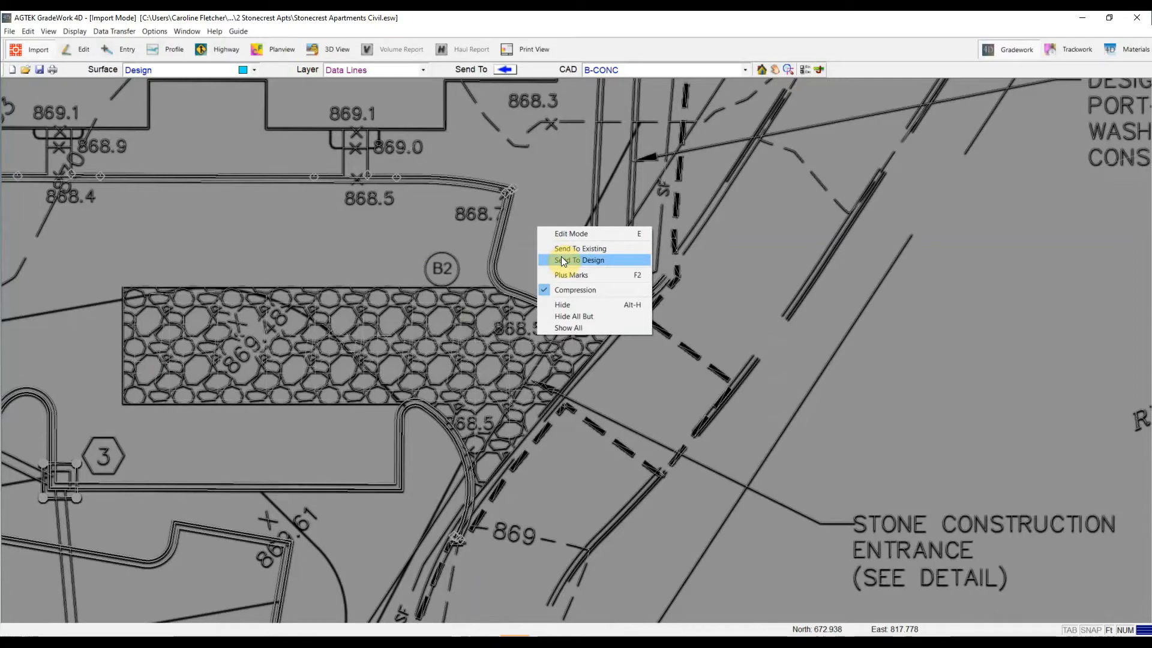
left_click(581, 260)
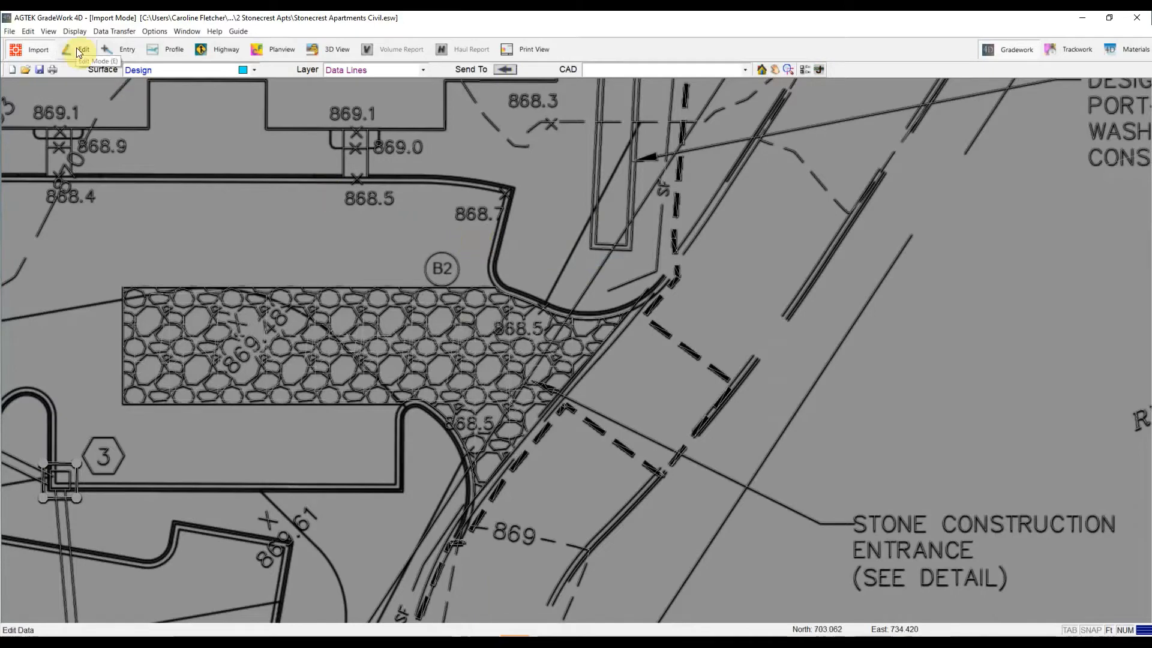
Enter Edit Mode on the Design surface and give the 870 curb line elevation 870.
left_click(83, 50)
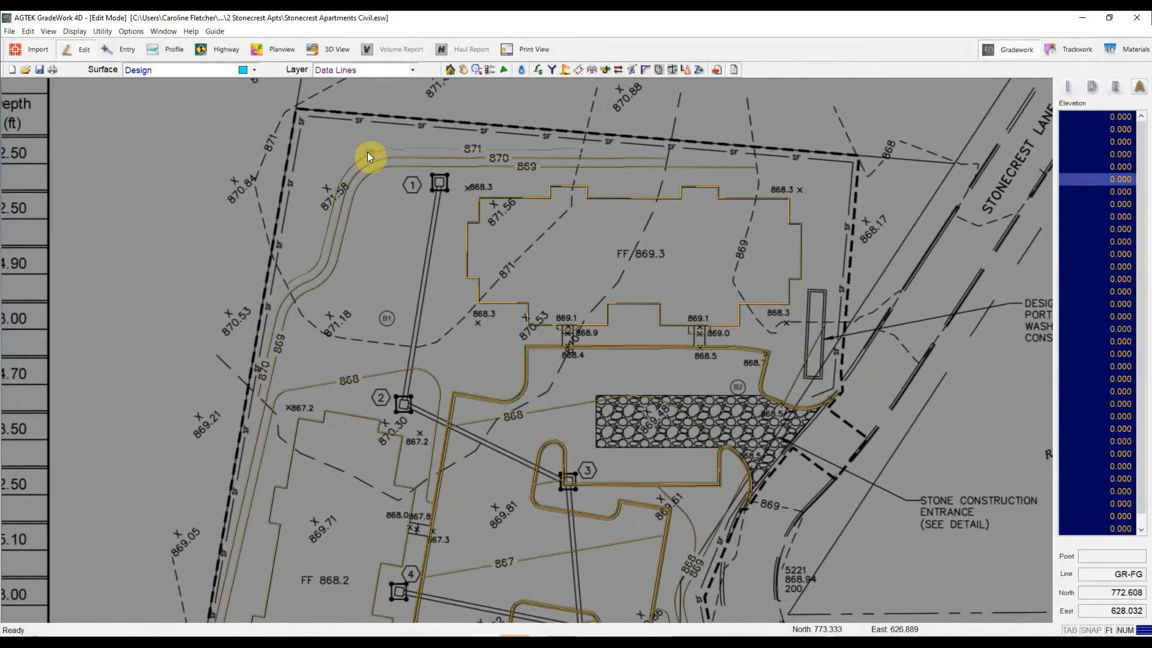
left_click(371, 162)
type("87")
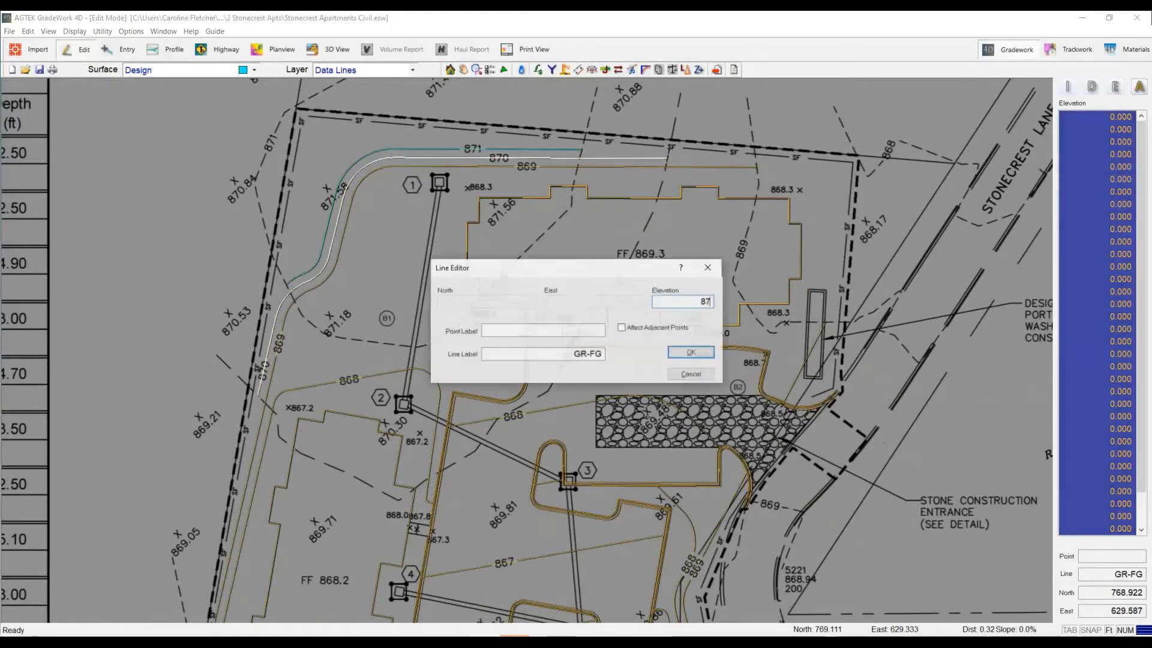
left_click(689, 351)
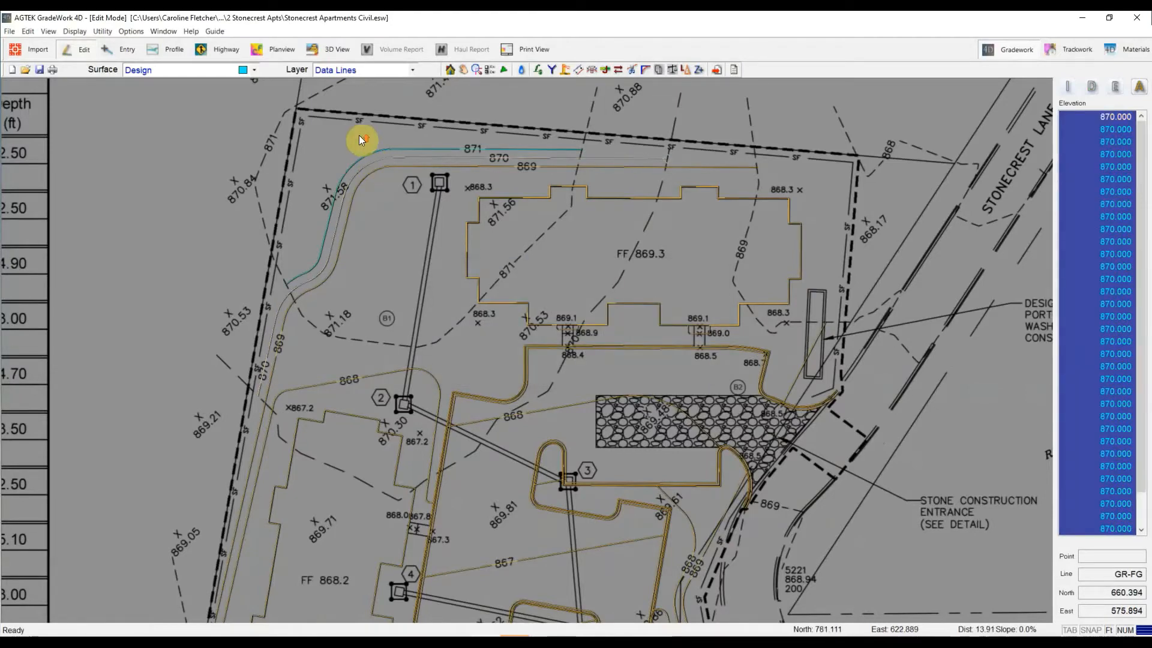
scroll("up", 3)
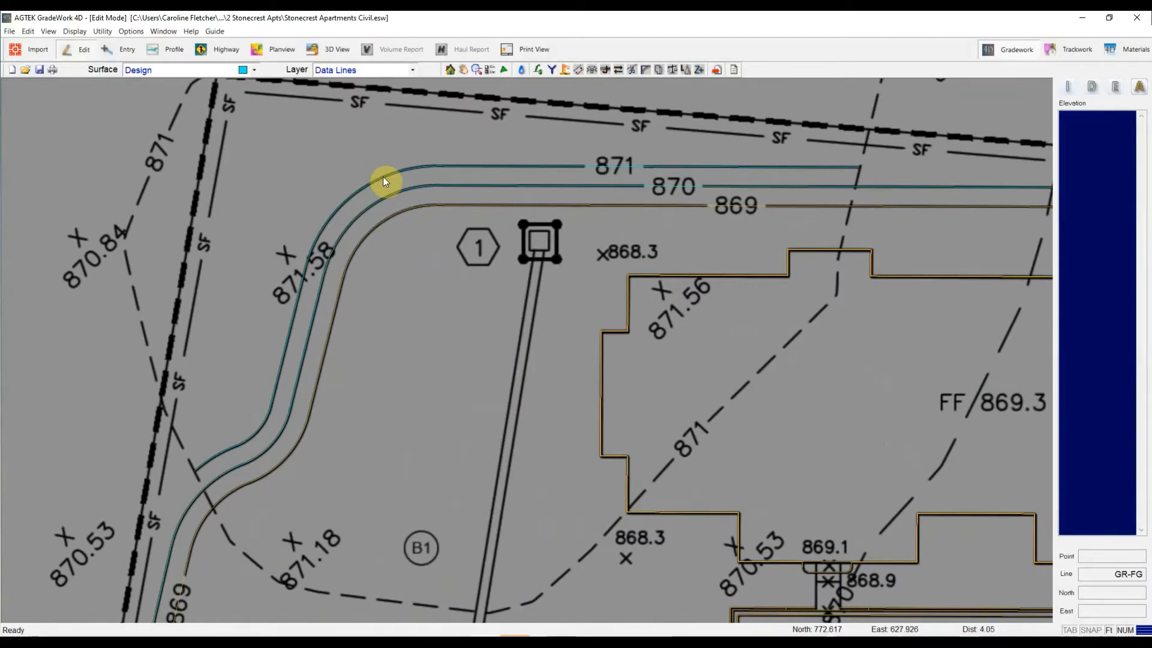
left_click(389, 182)
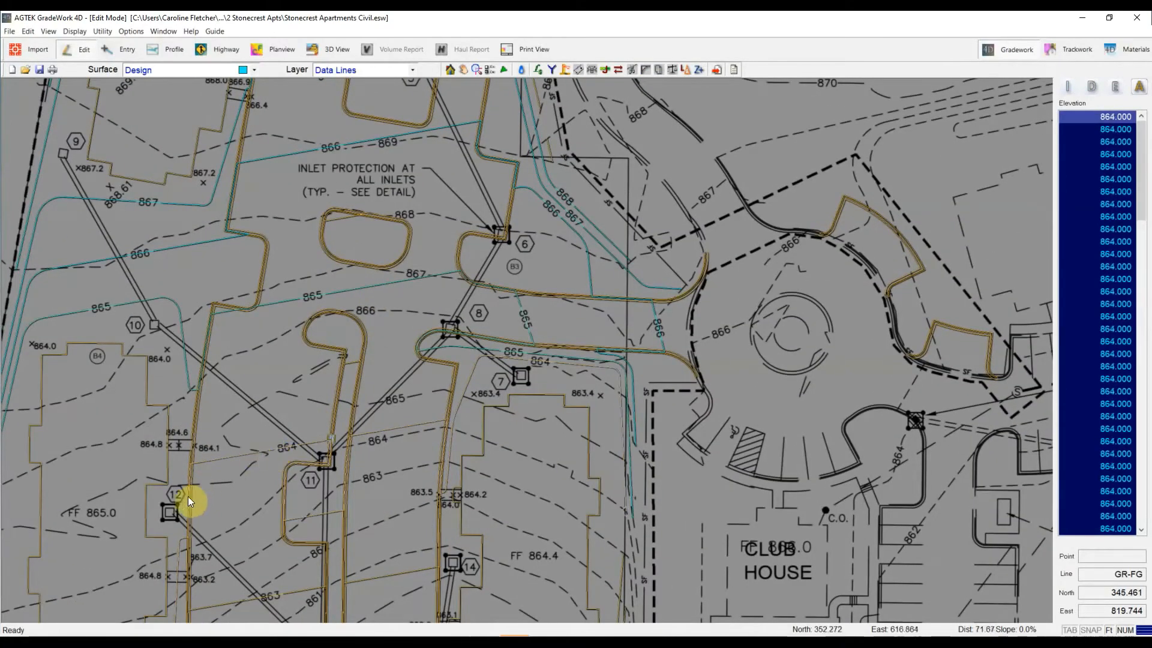
mouse_move(424, 432)
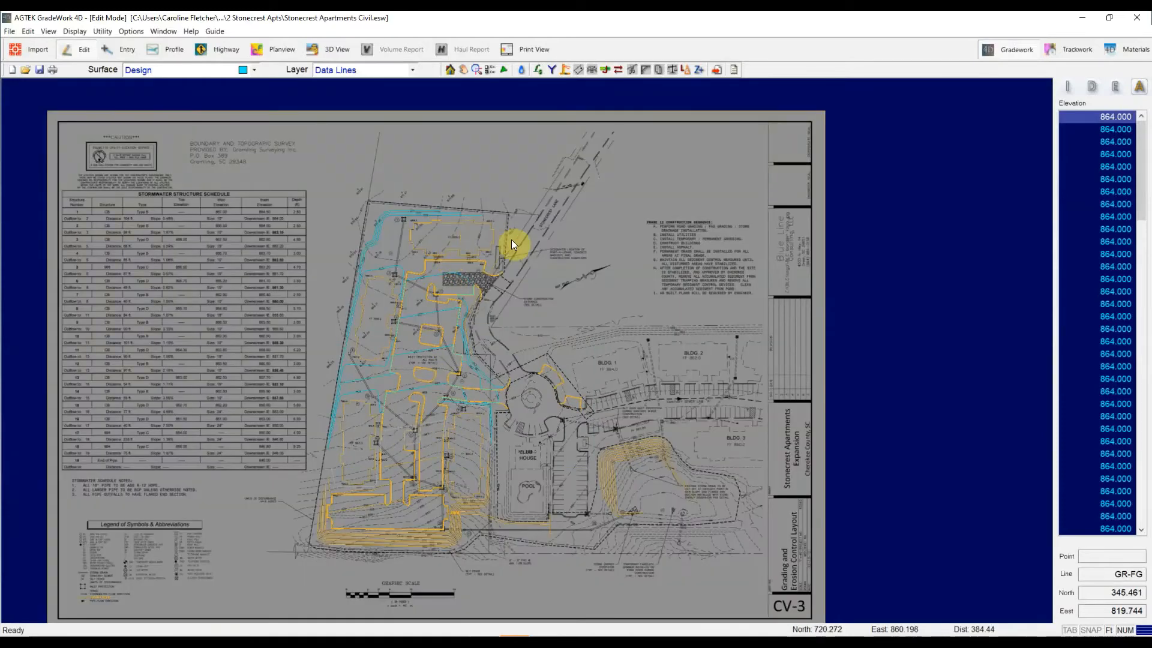
Zoom to the stone construction entrance and select the B-CONC curb line beside pad B2.
scroll("up", 3)
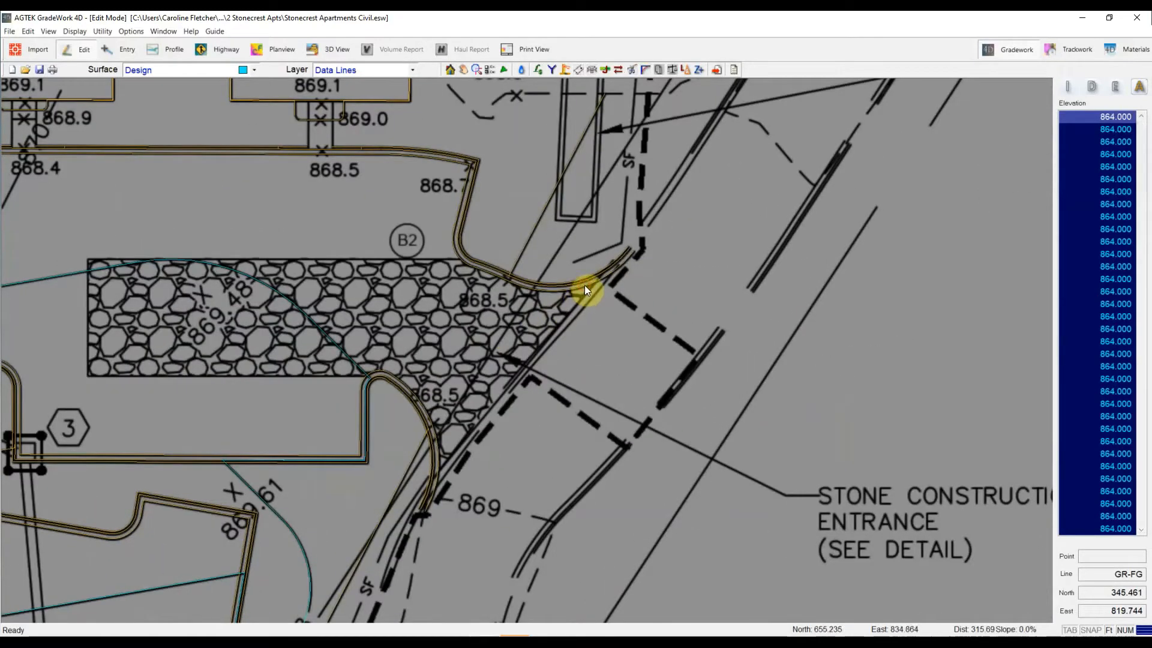
left_click(636, 258)
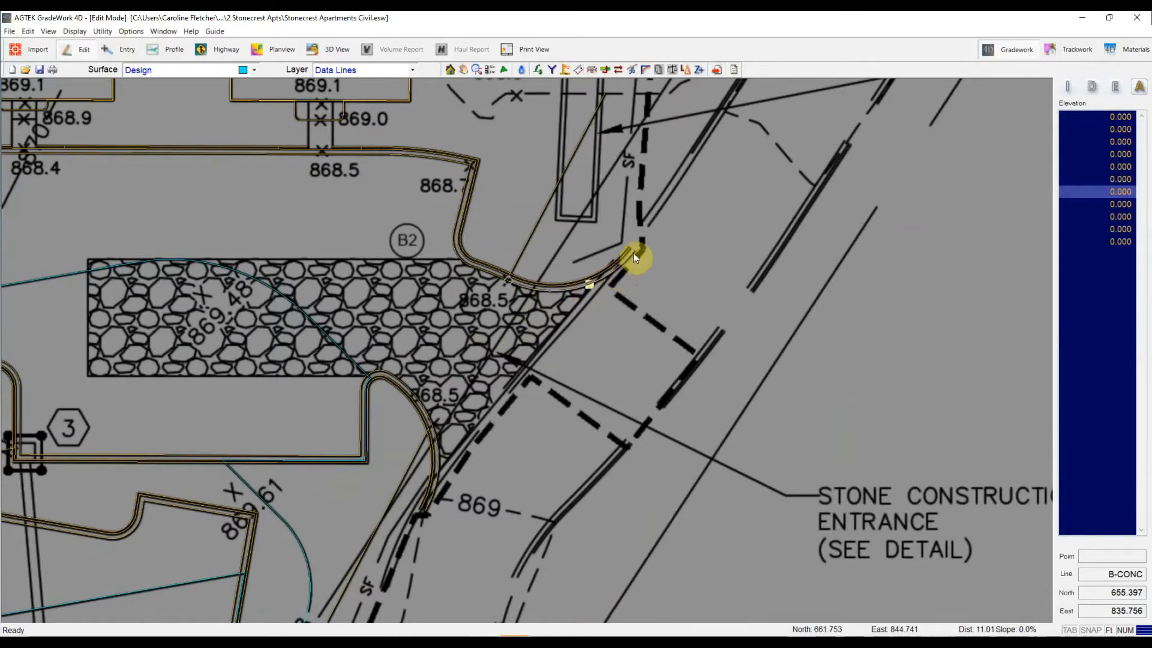
mouse_move(488, 277)
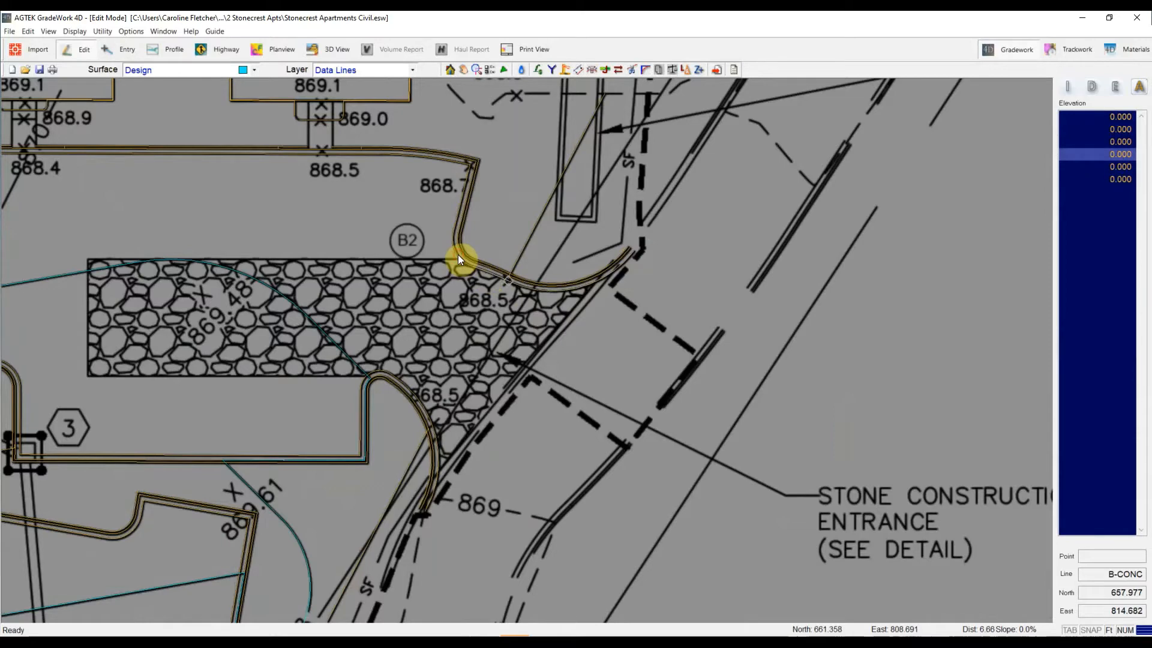
scroll("up", 3)
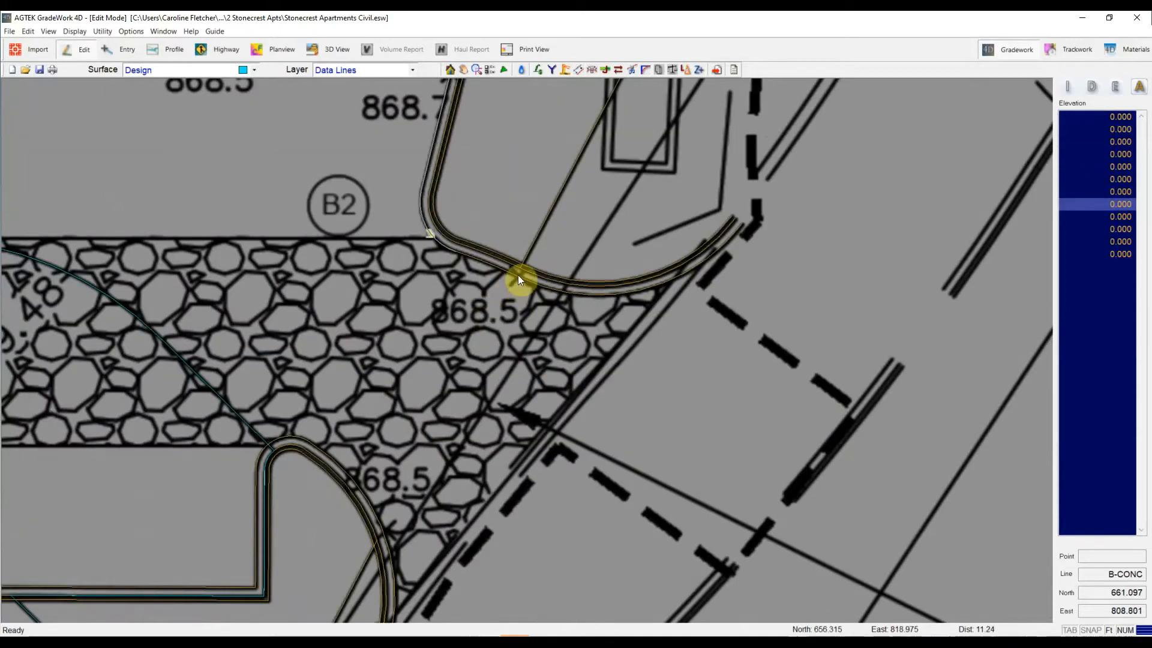
mouse_move(468, 273)
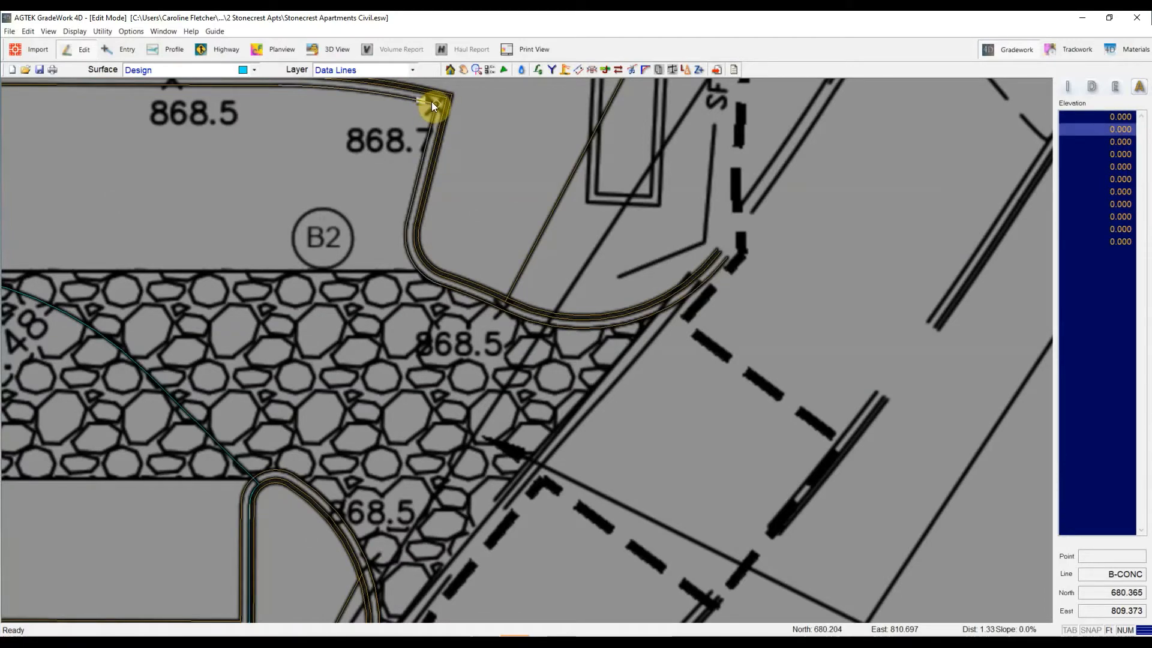
mouse_move(400, 156)
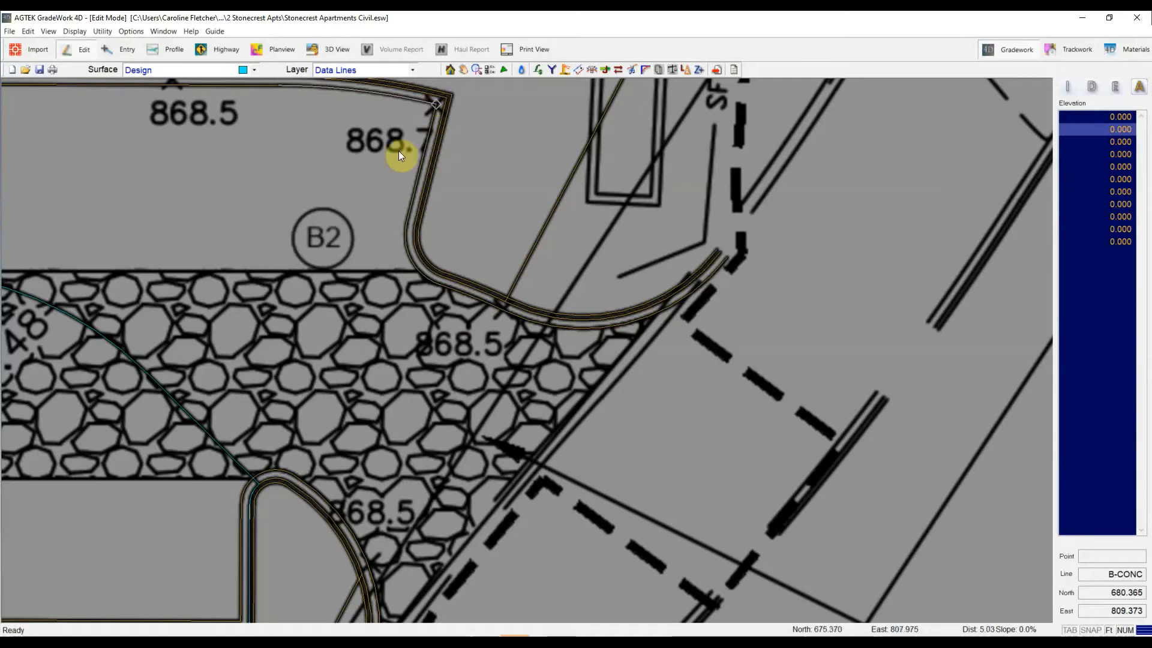
mouse_move(394, 162)
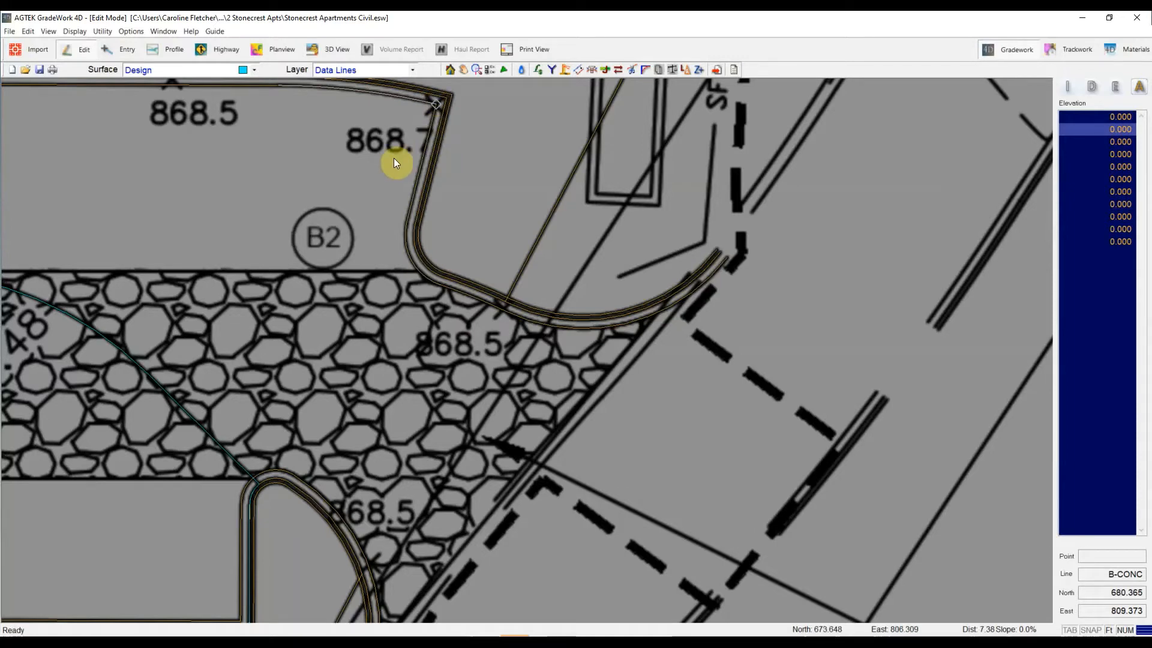
mouse_move(514, 162)
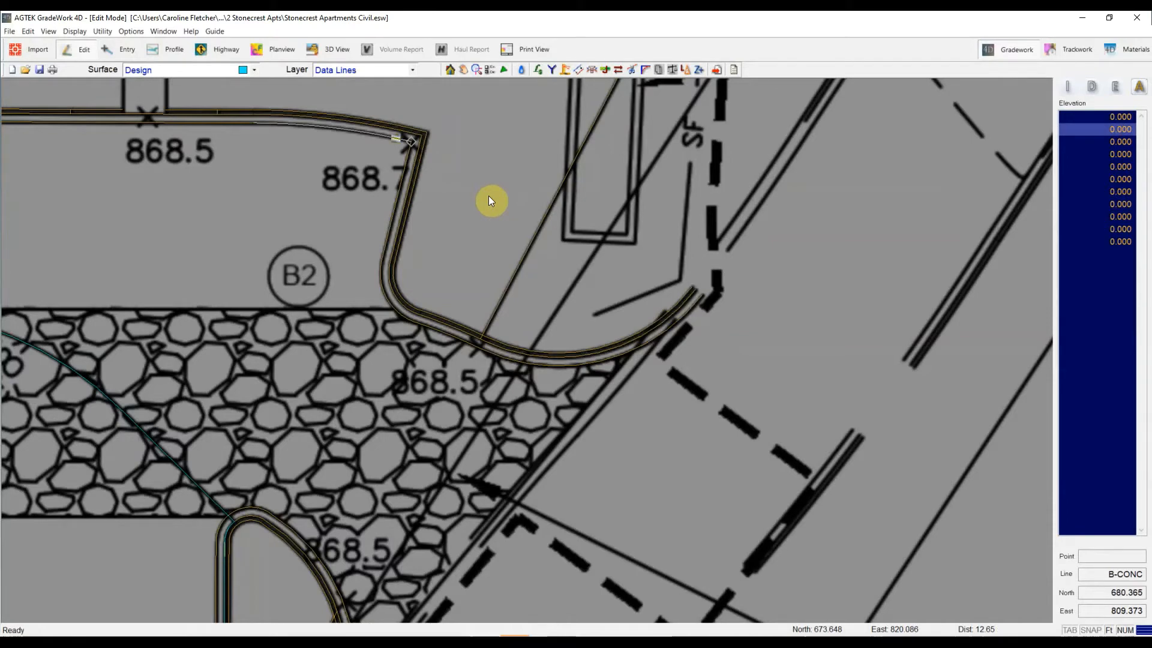
mouse_move(491, 288)
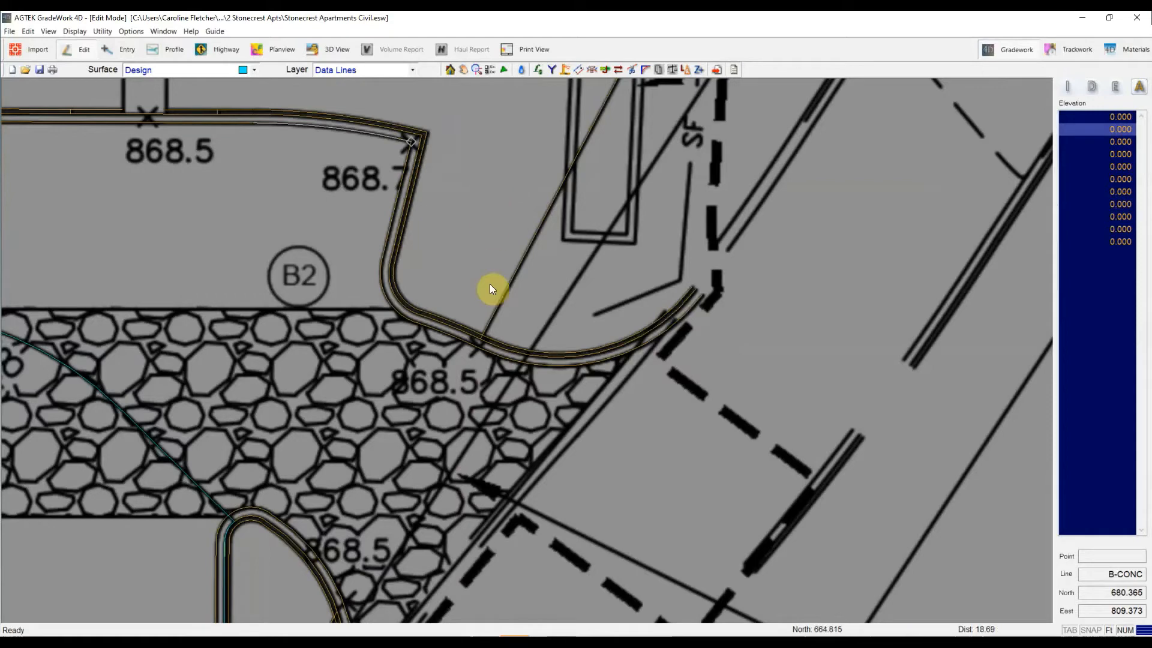
mouse_move(581, 371)
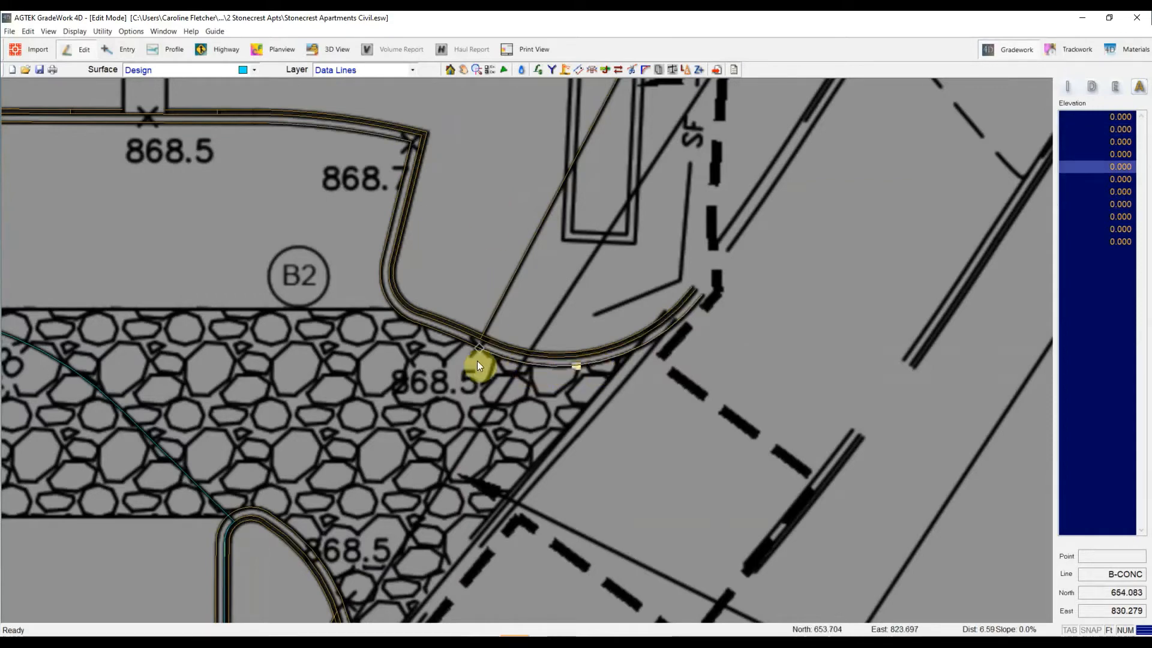
mouse_move(412, 257)
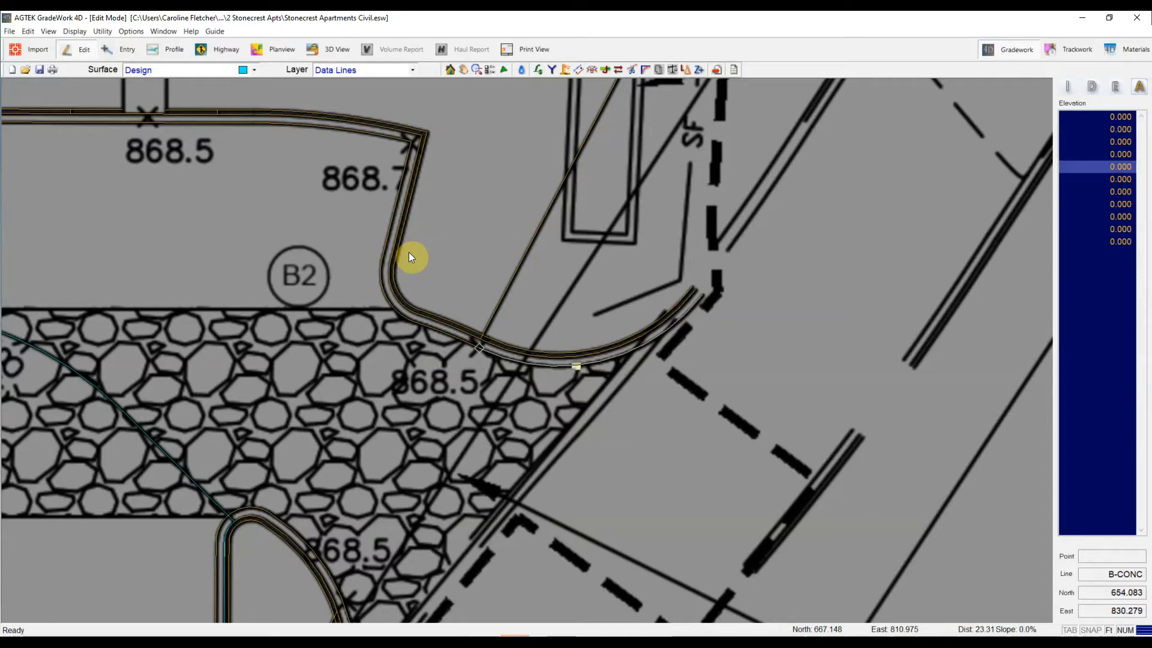
mouse_move(477, 355)
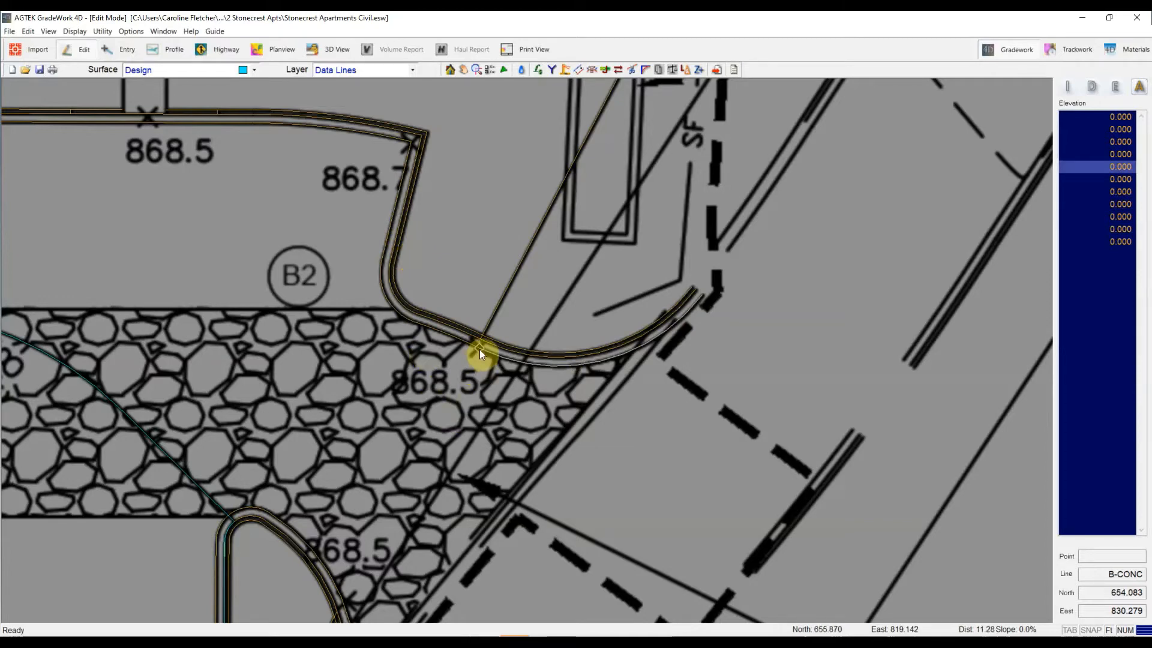
mouse_move(484, 356)
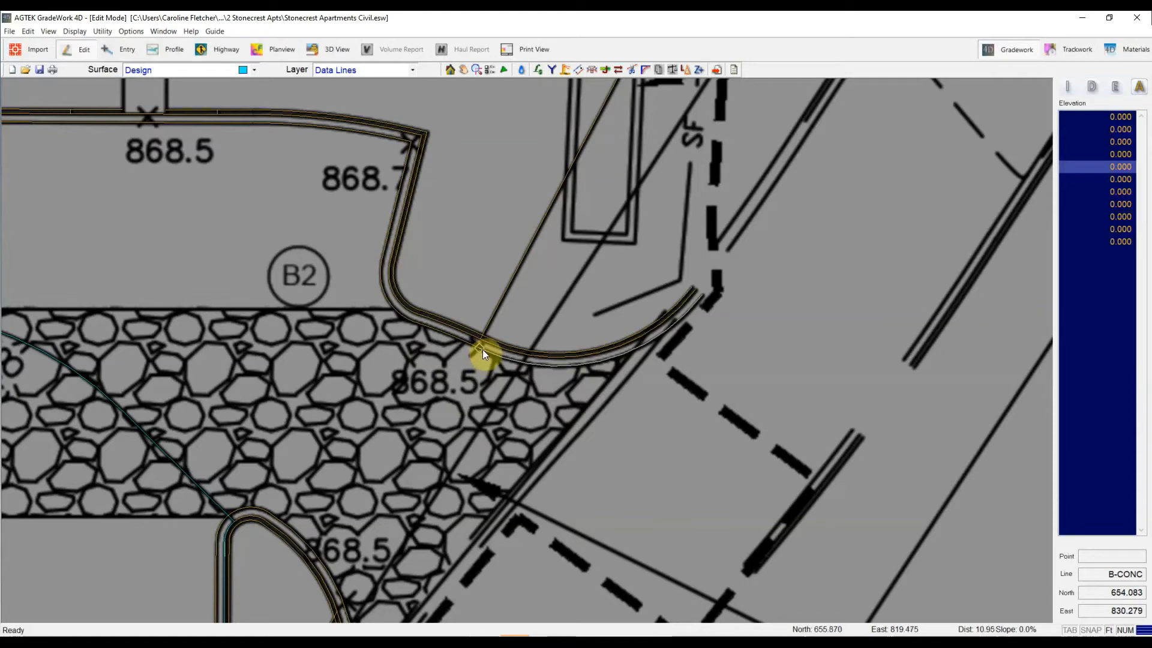
mouse_move(411, 176)
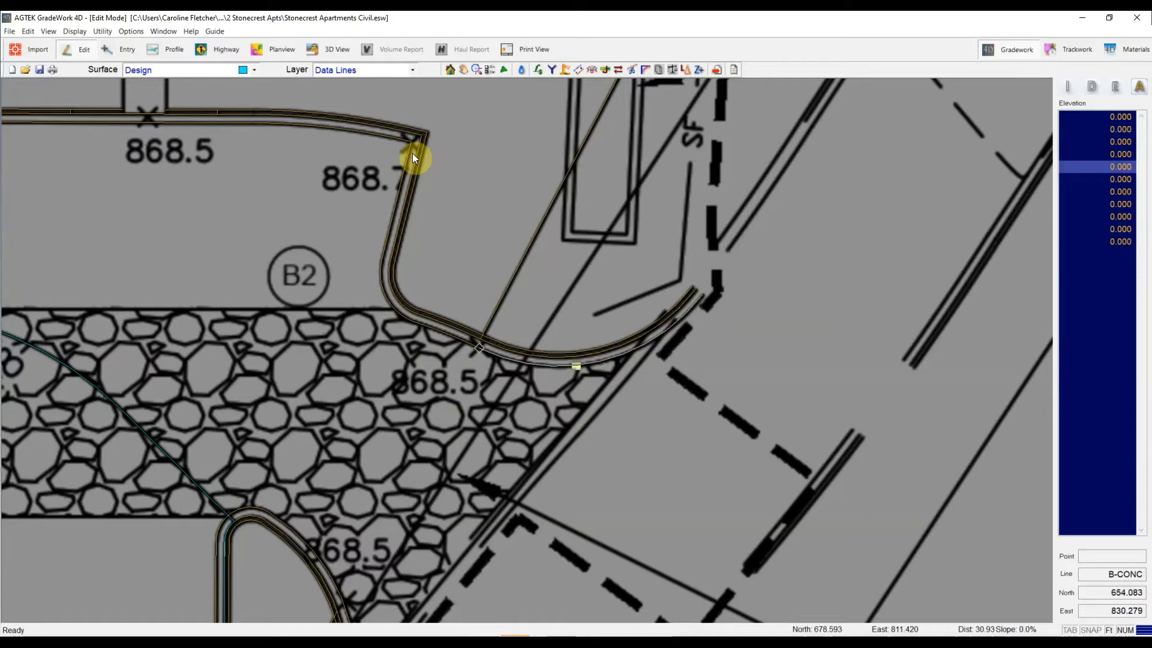
mouse_move(450, 349)
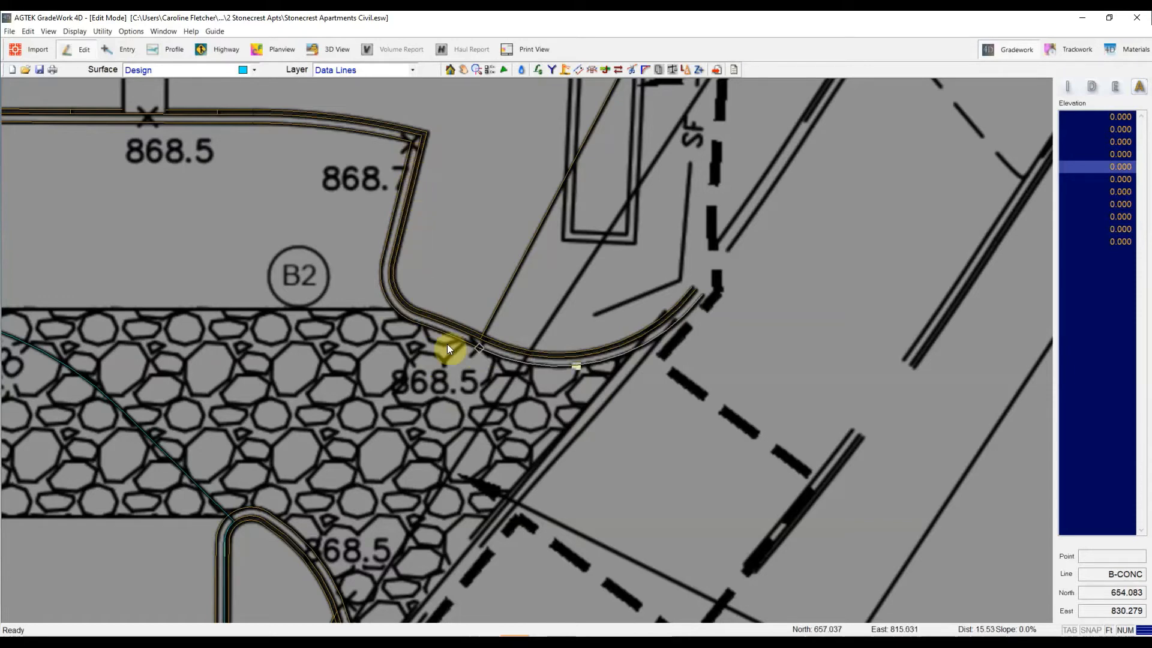
mouse_move(452, 352)
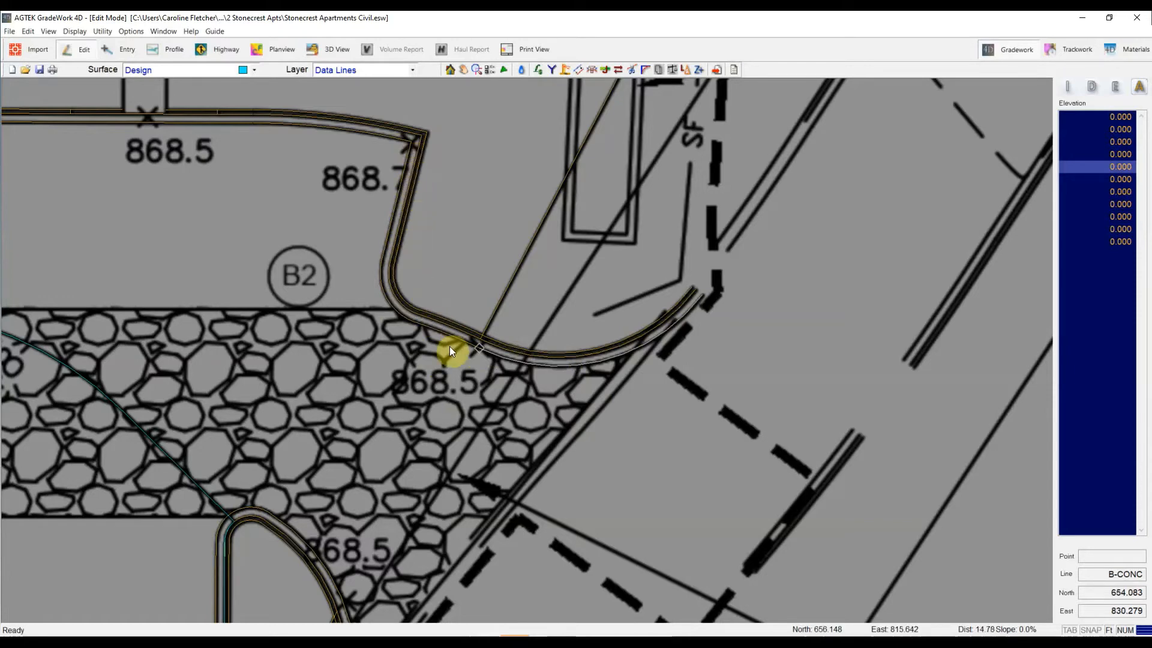
mouse_move(481, 357)
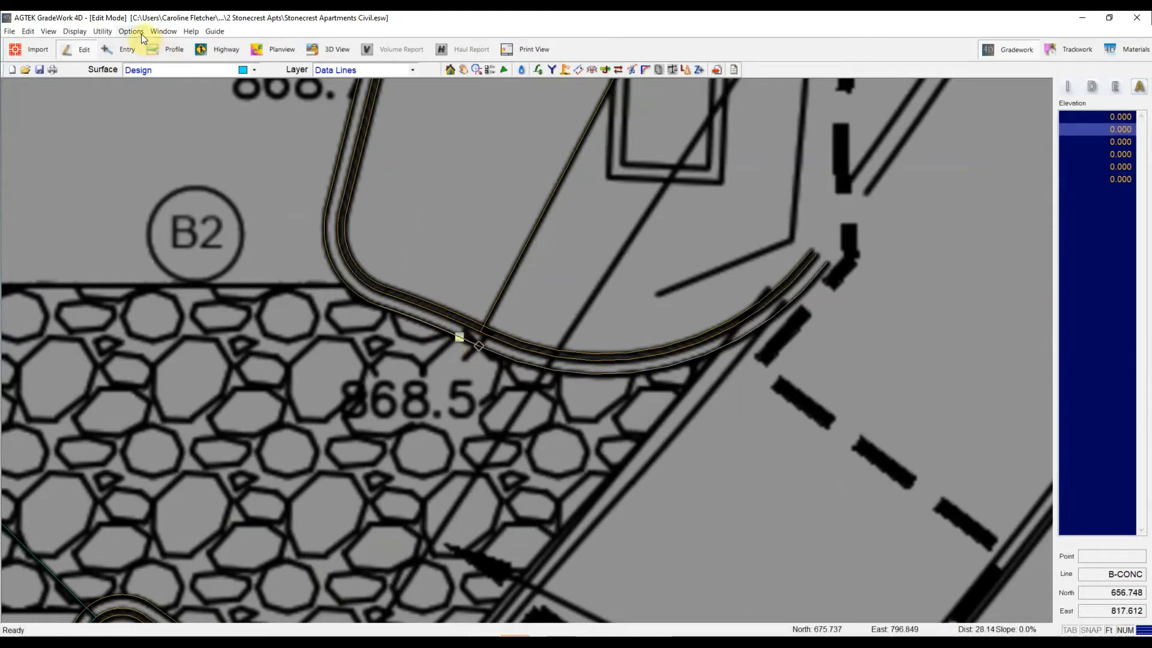
Set new Horizontal and Vertical values in Options > Bridge Gap Distance and confirm.
left_click(129, 32)
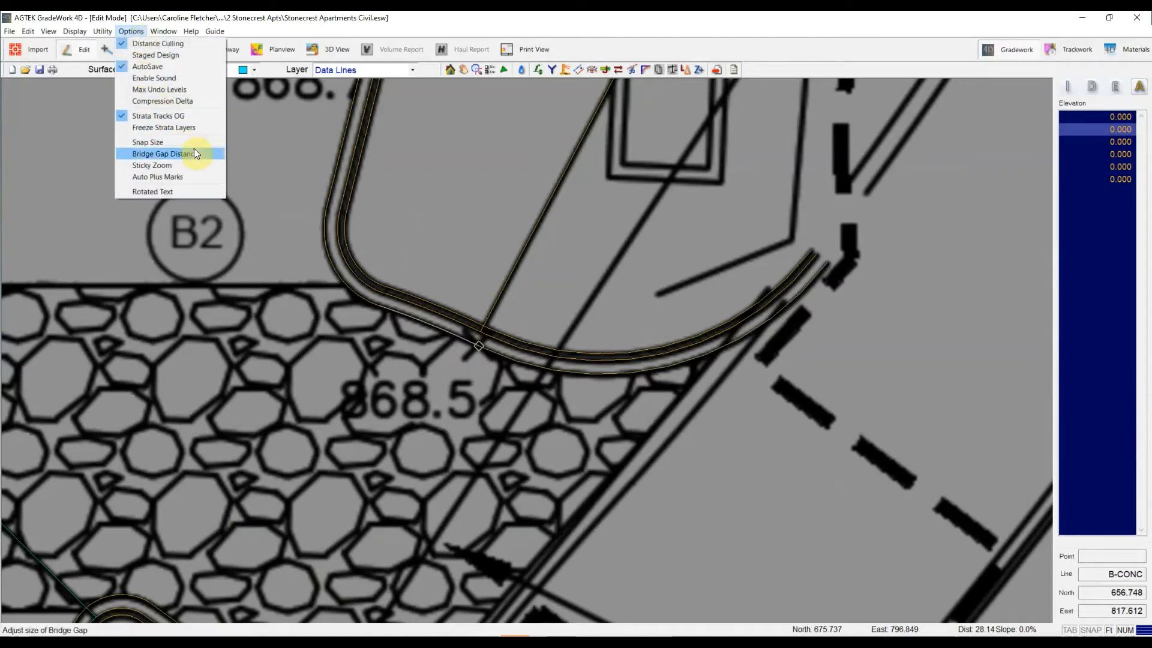
left_click(163, 154)
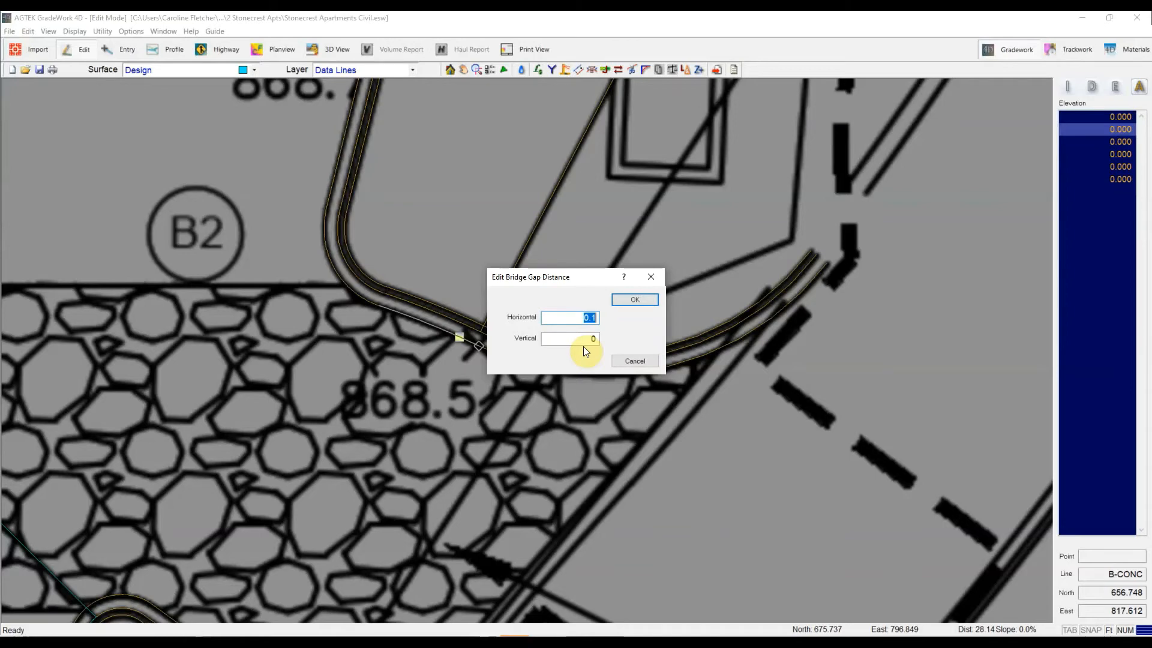
left_click(633, 298)
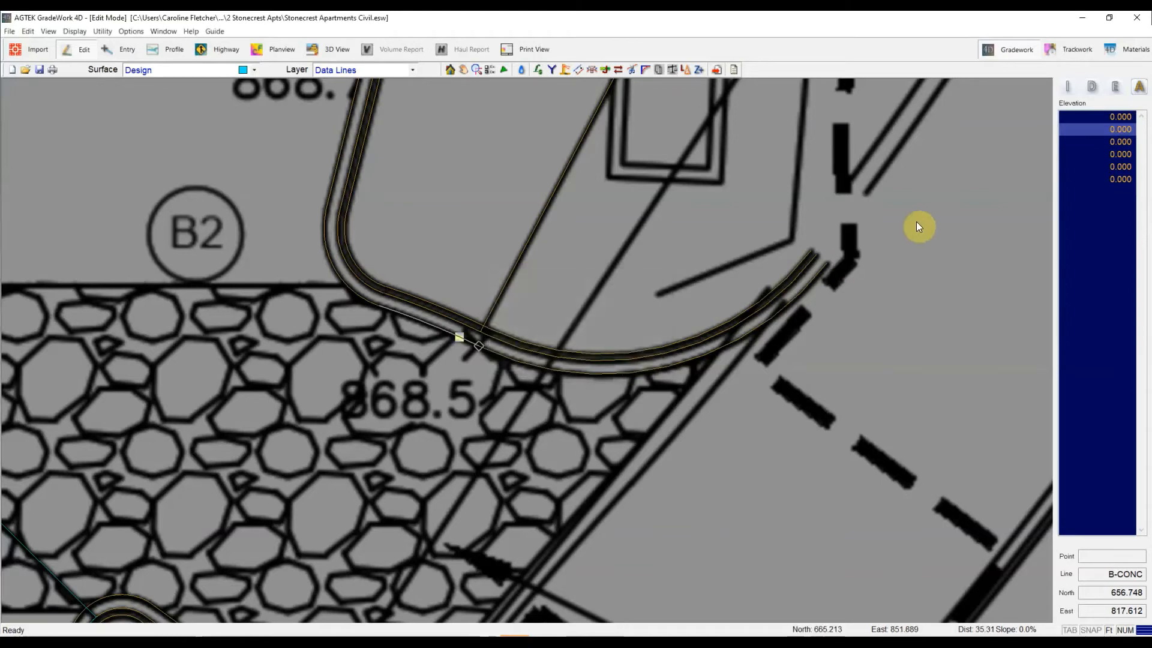
mouse_move(816, 257)
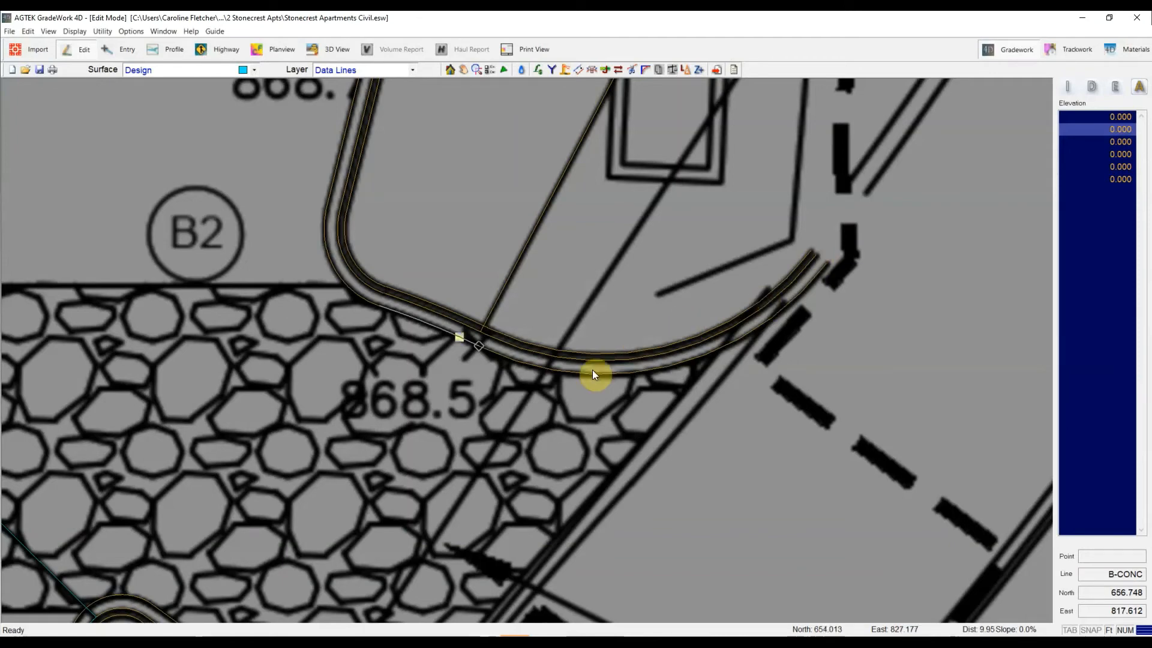
mouse_move(532, 370)
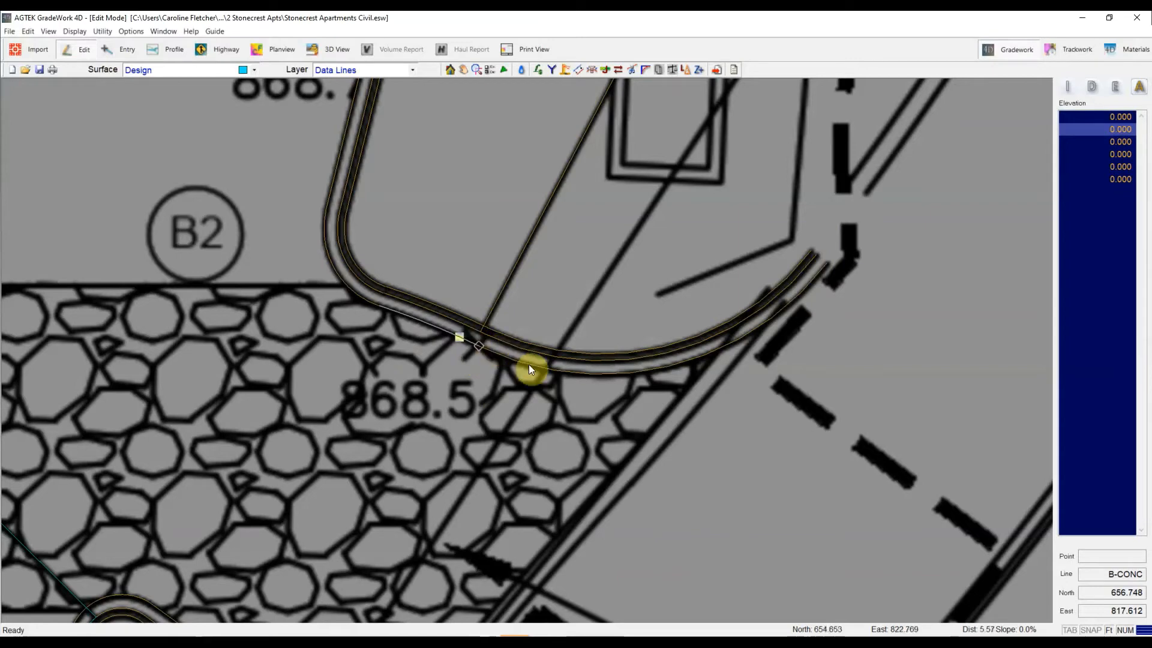
mouse_move(571, 378)
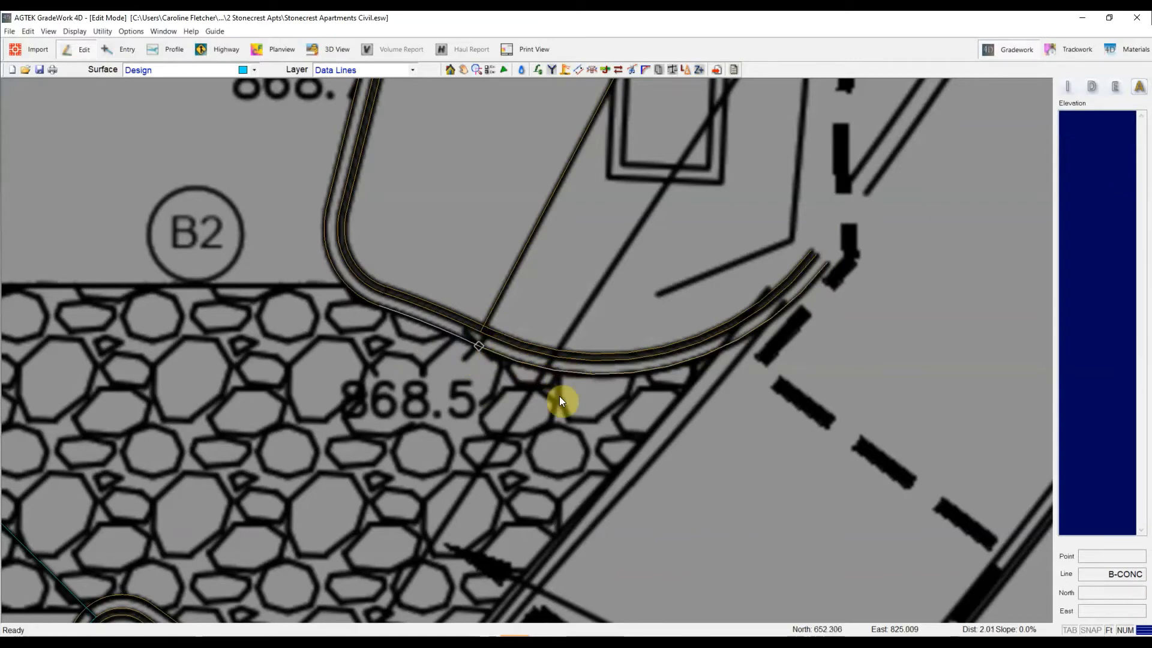
mouse_move(605, 71)
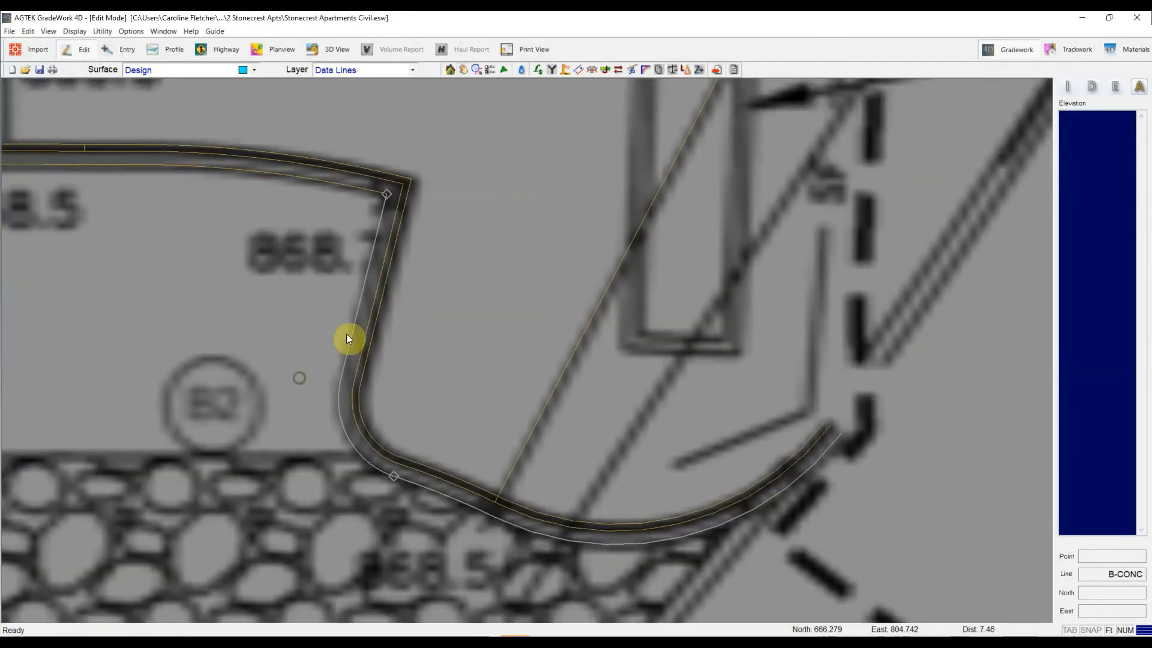
Select the B-CONC curb point at the 868.7 corner by pad B2.
left_click(606, 69)
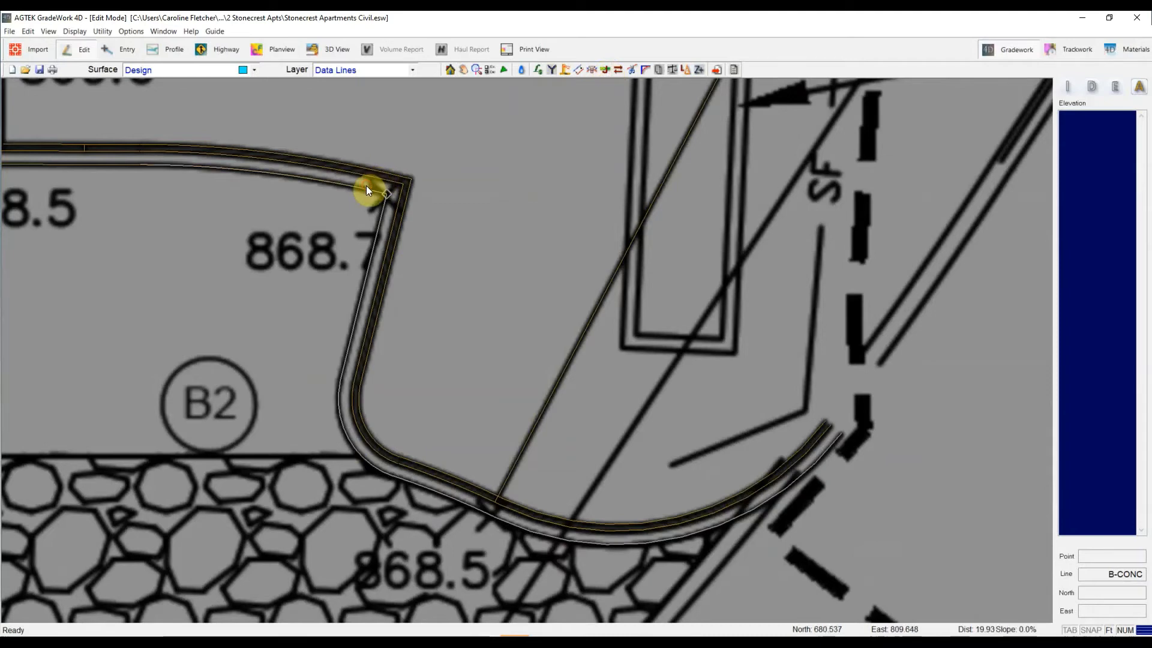
mouse_move(370, 244)
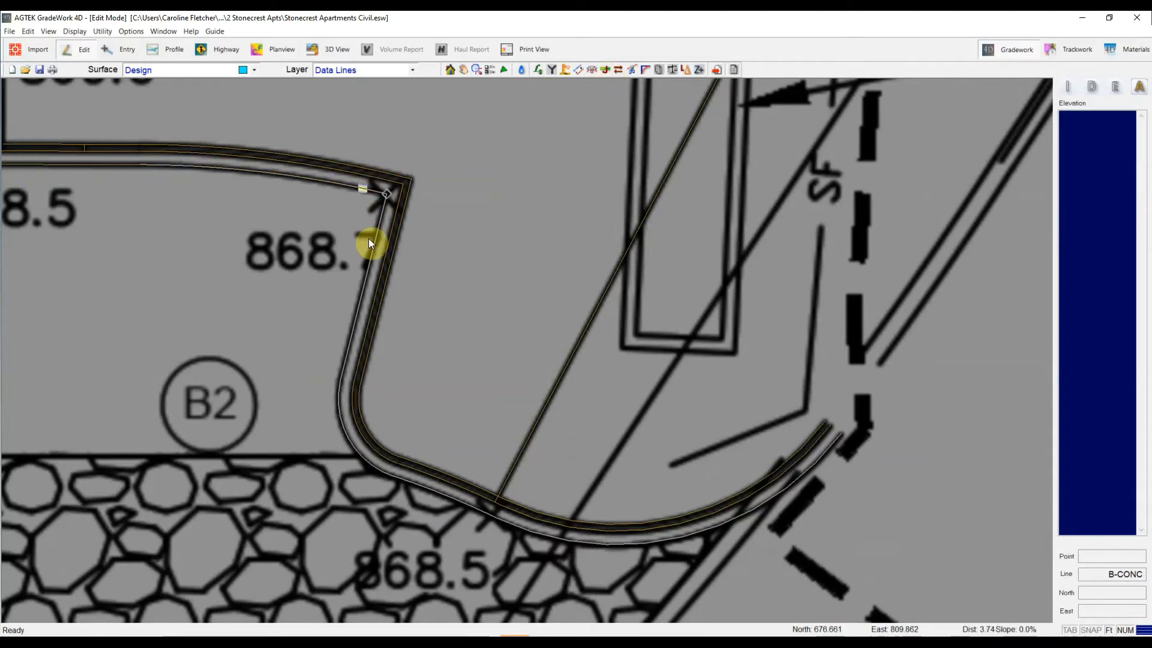
mouse_move(554, 142)
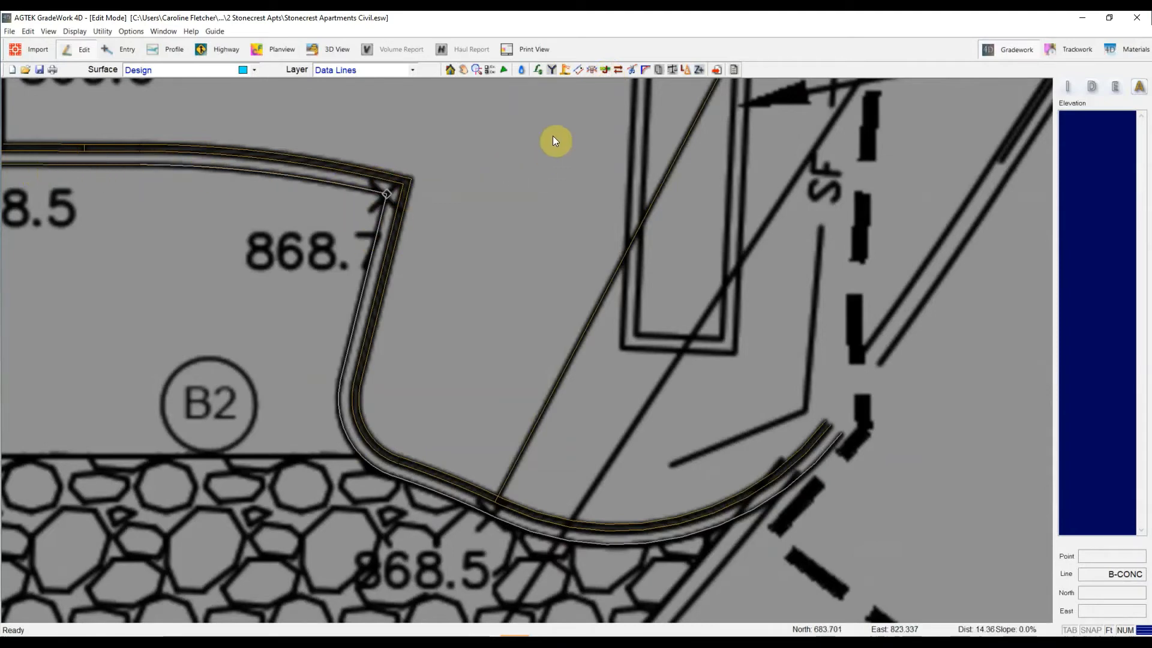
mouse_move(537, 70)
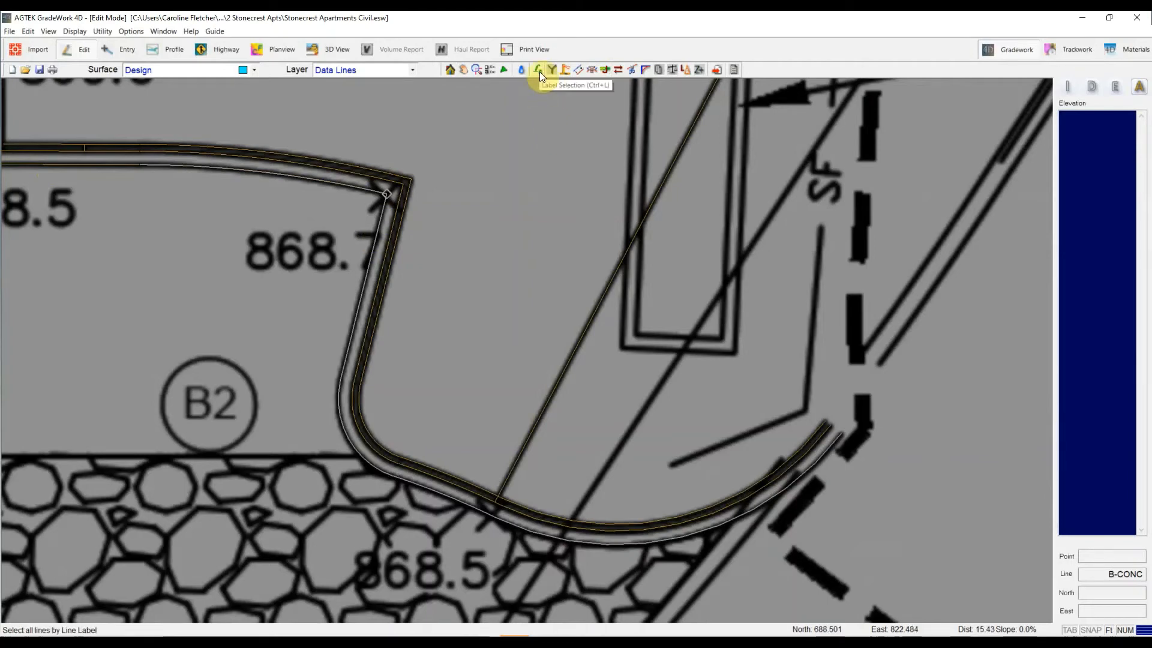
Label-select every B-CONC line and join them into one continuous curb line.
left_click(537, 70)
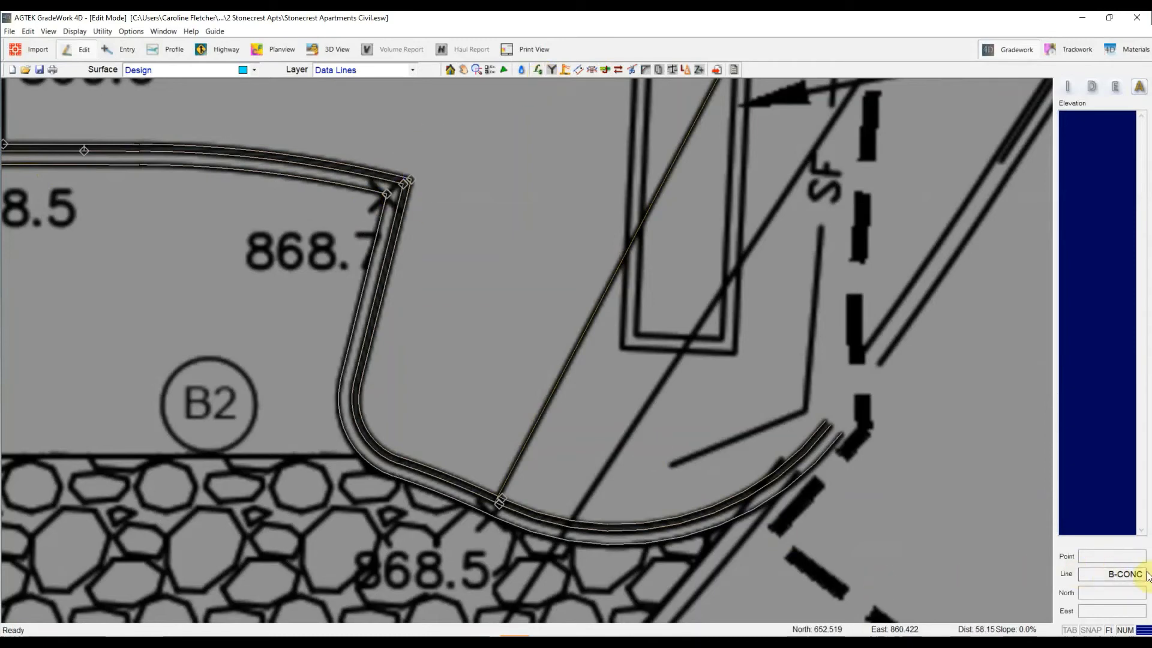
mouse_move(1033, 561)
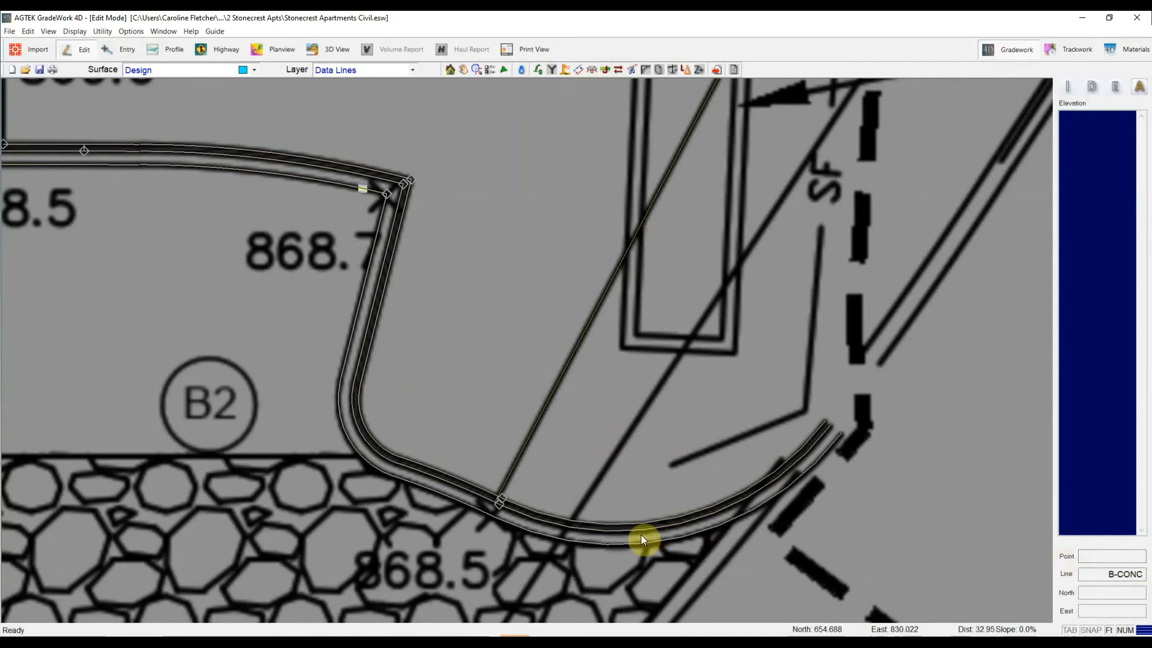
mouse_move(643, 538)
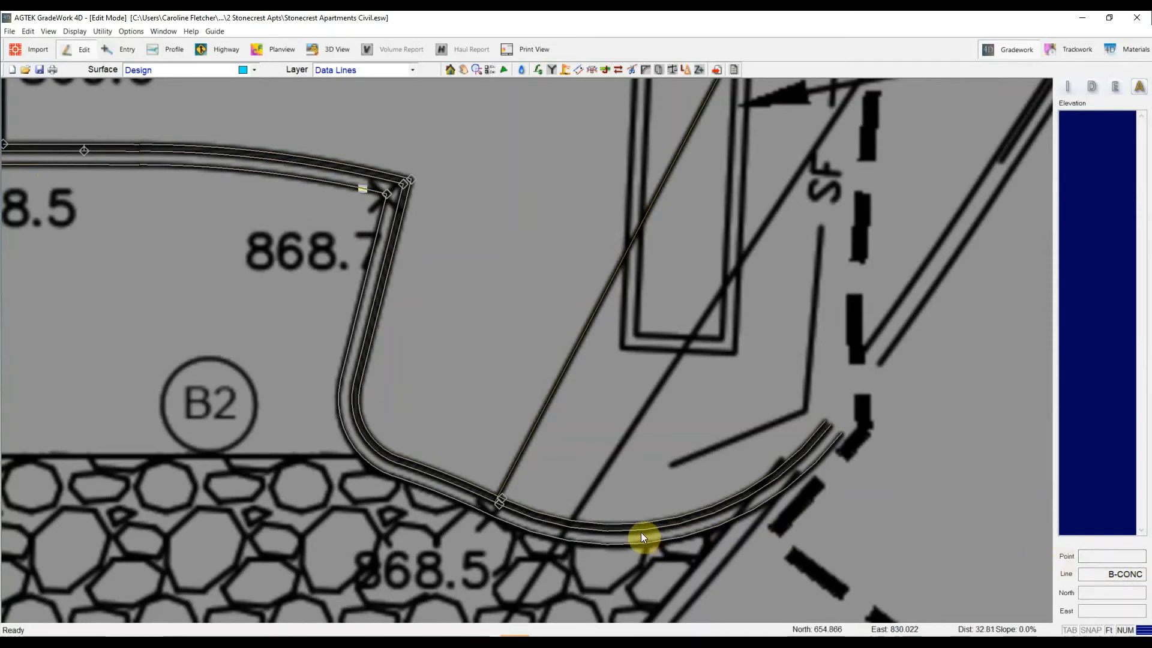
mouse_move(643, 535)
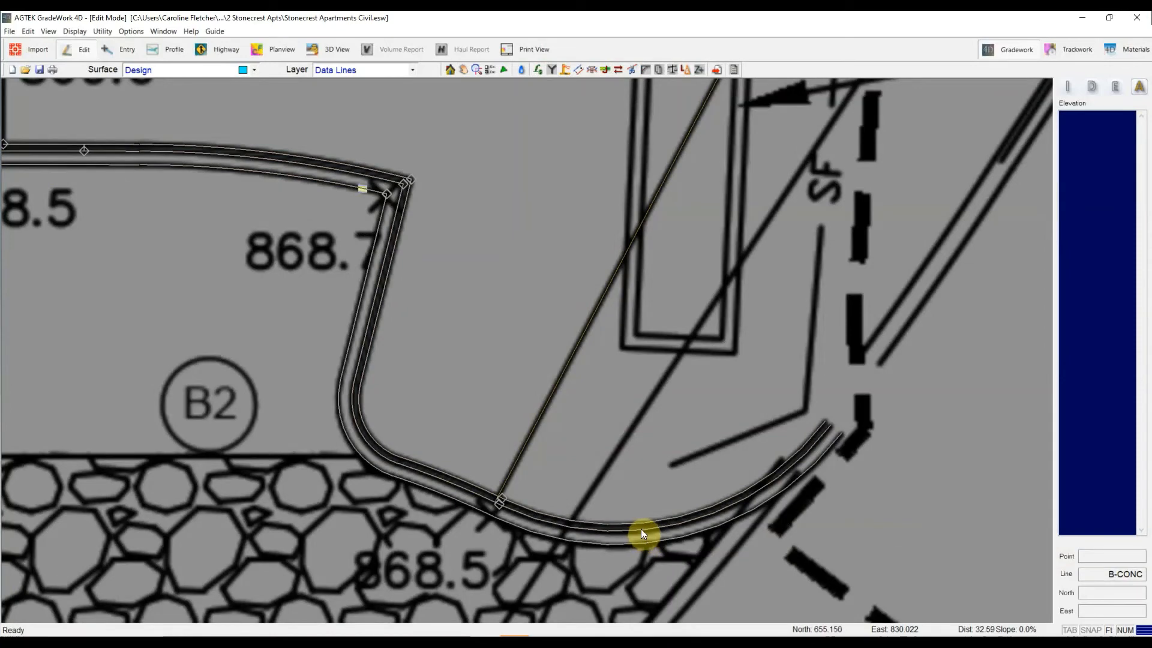
mouse_move(410, 217)
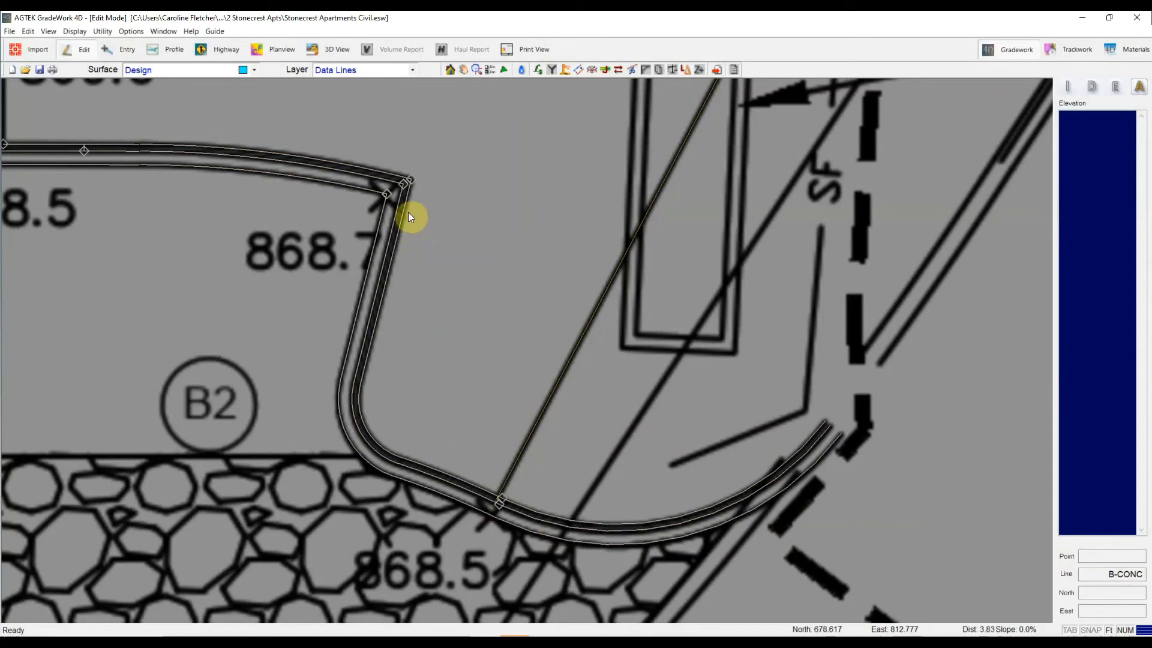
mouse_move(613, 126)
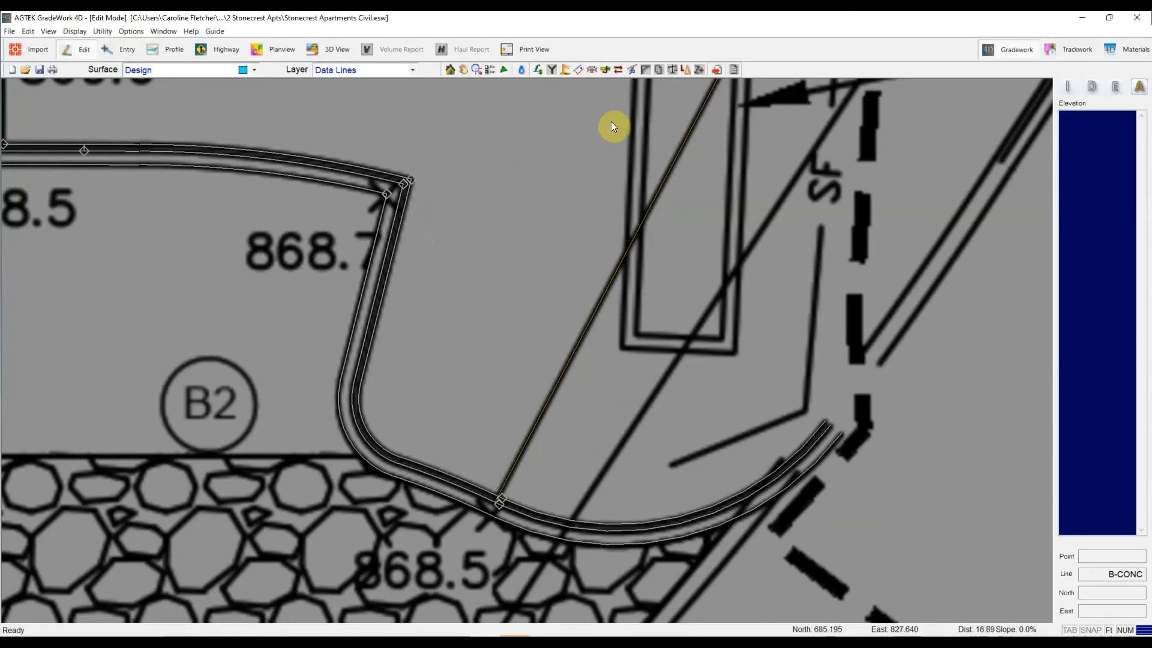
mouse_move(604, 69)
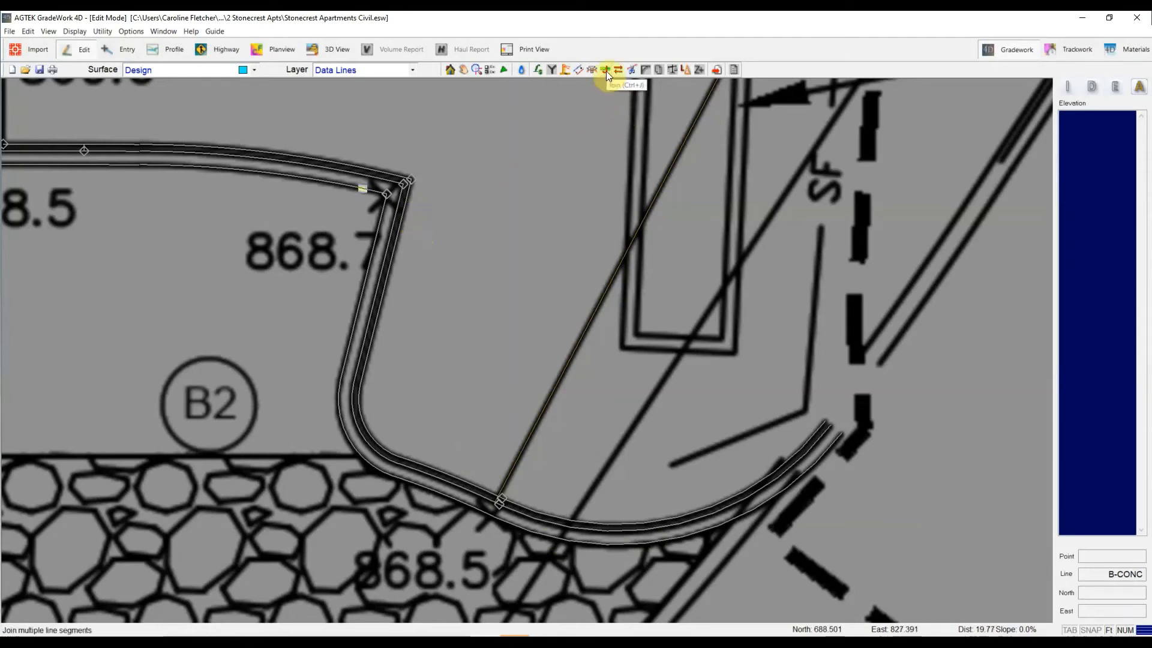
left_click(606, 69)
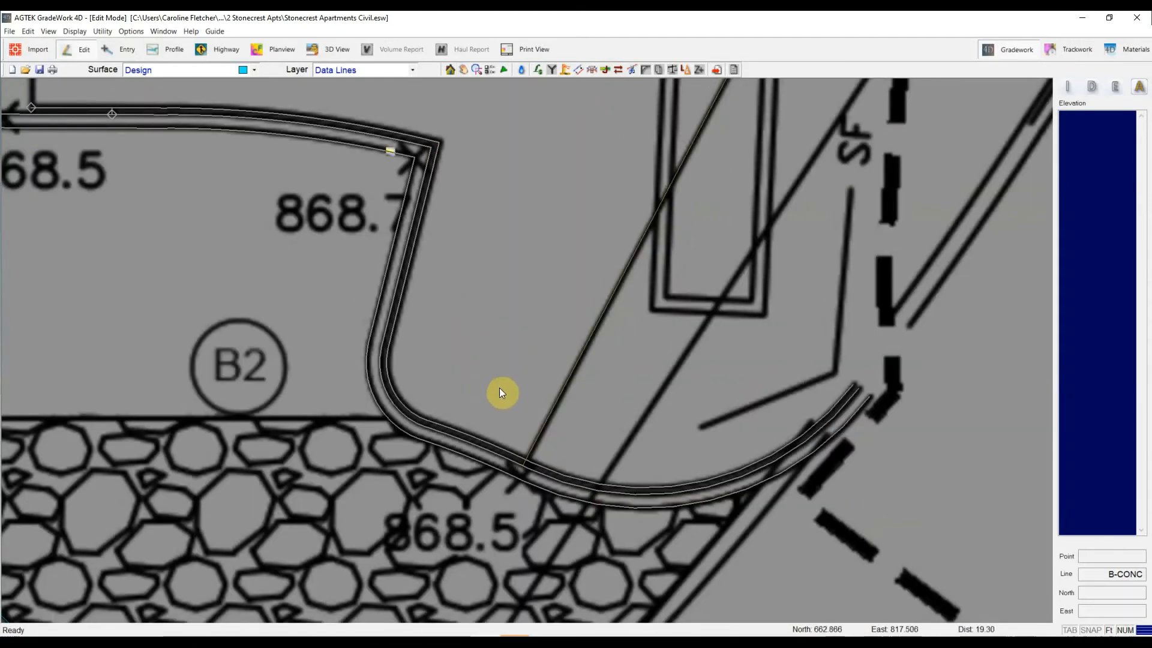
mouse_move(537, 491)
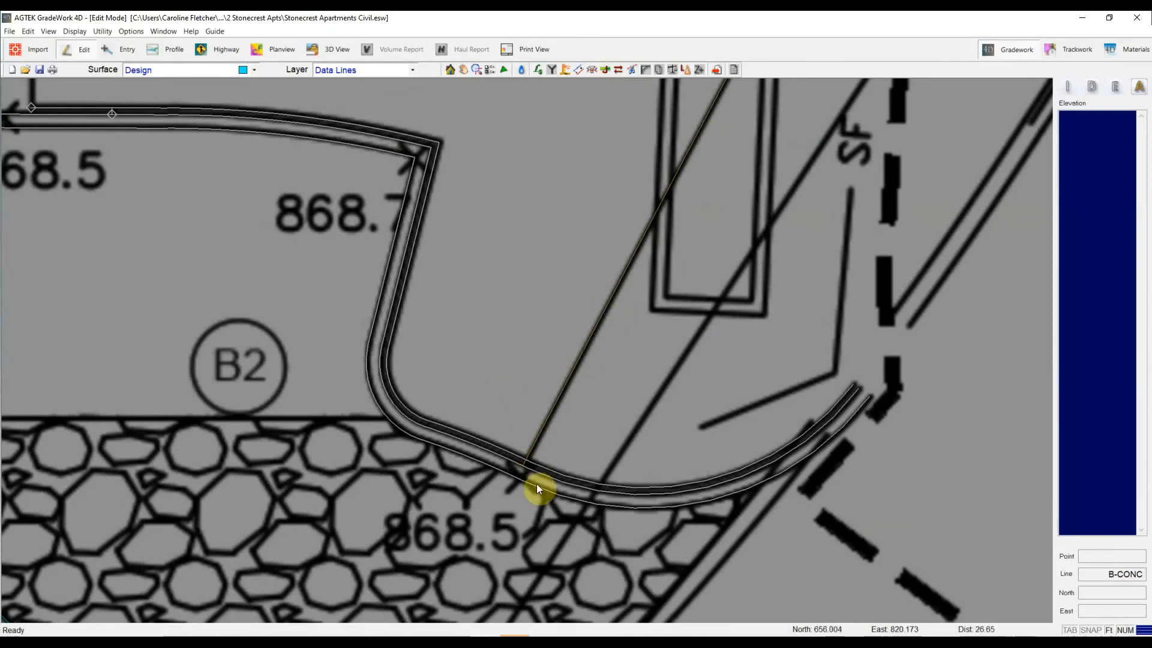
mouse_move(539, 495)
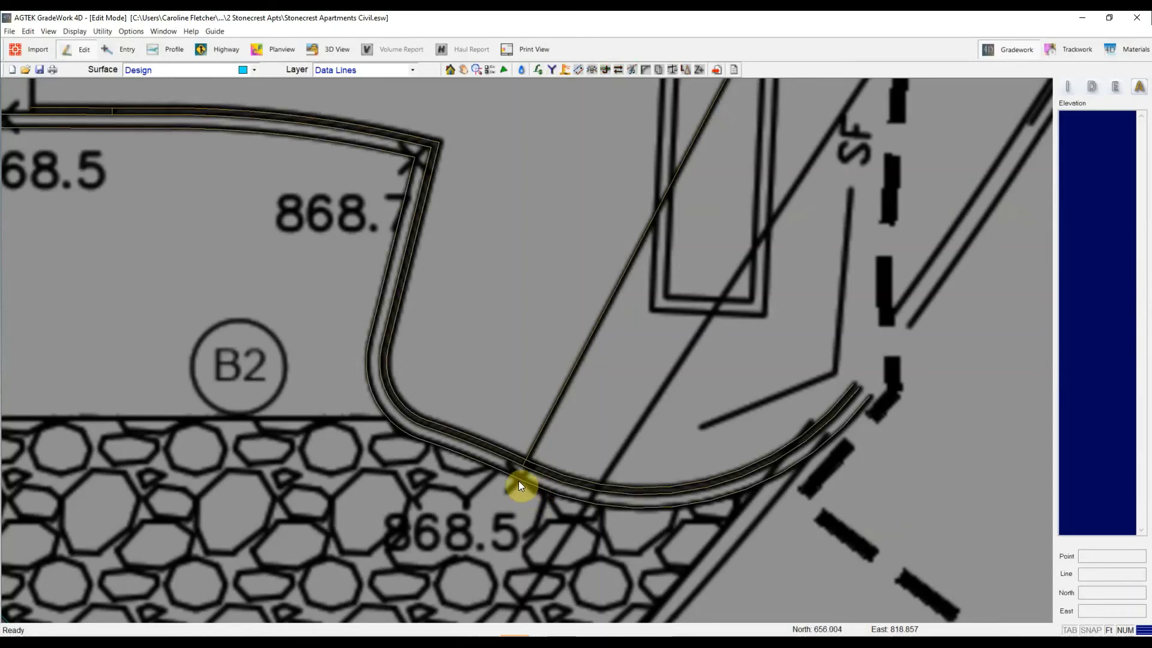
Set the joined curb's corner point by the 868.7 spot to elevation 868.700 in Point Editor.
left_click(522, 485)
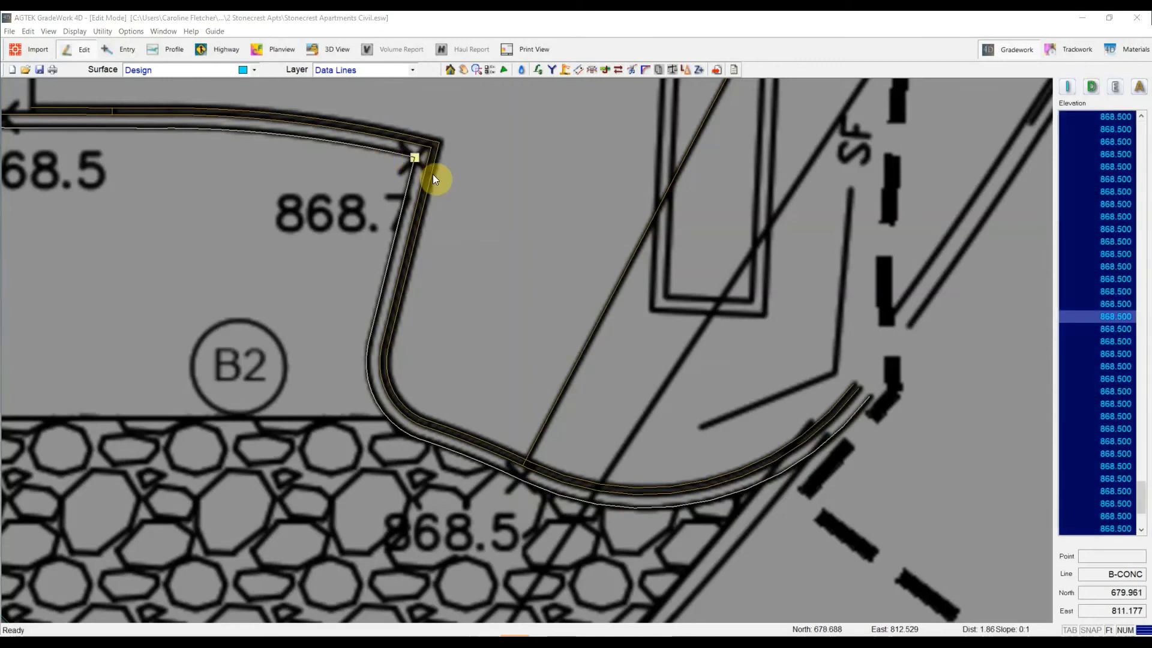
double_click(413, 159)
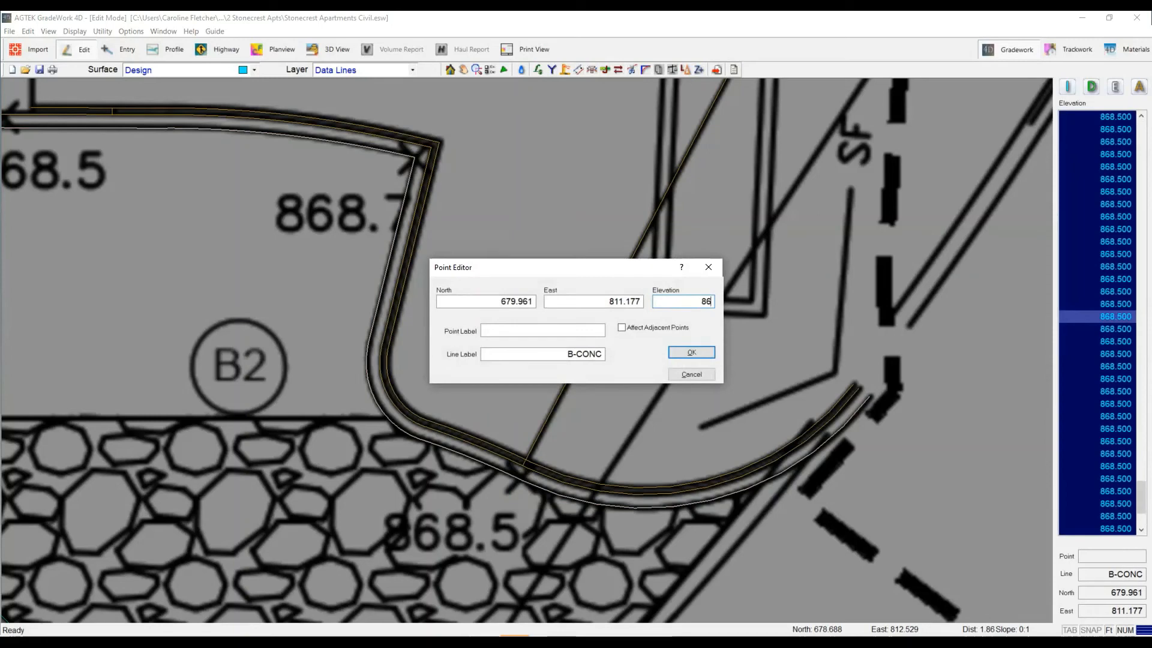
left_click(689, 351)
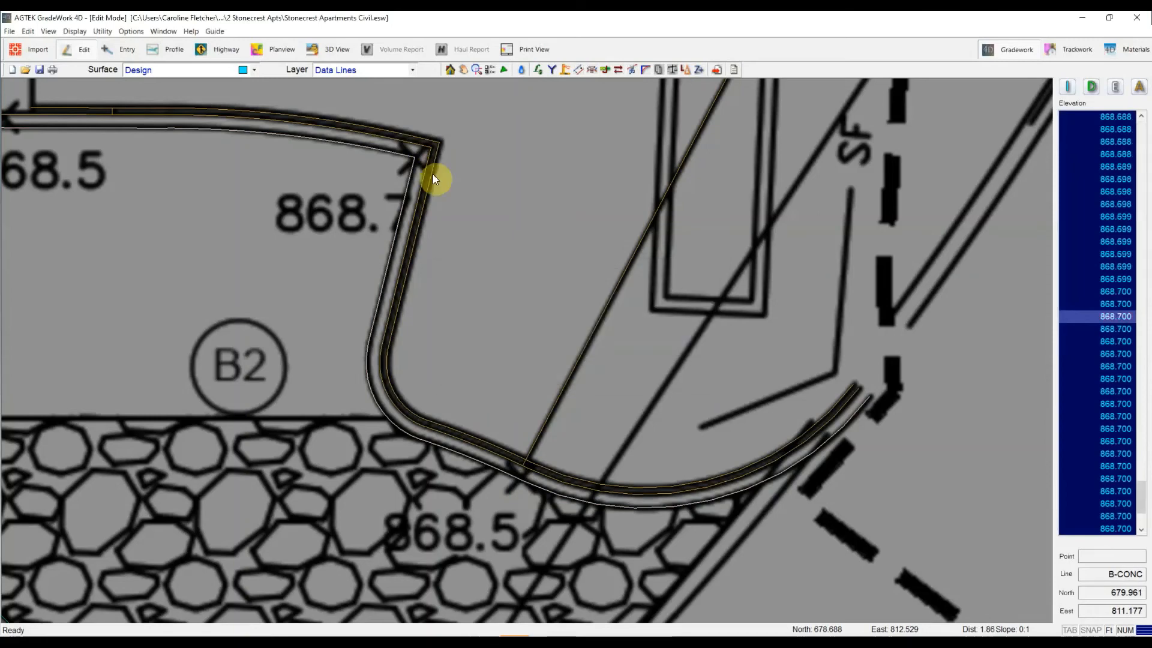
mouse_move(523, 481)
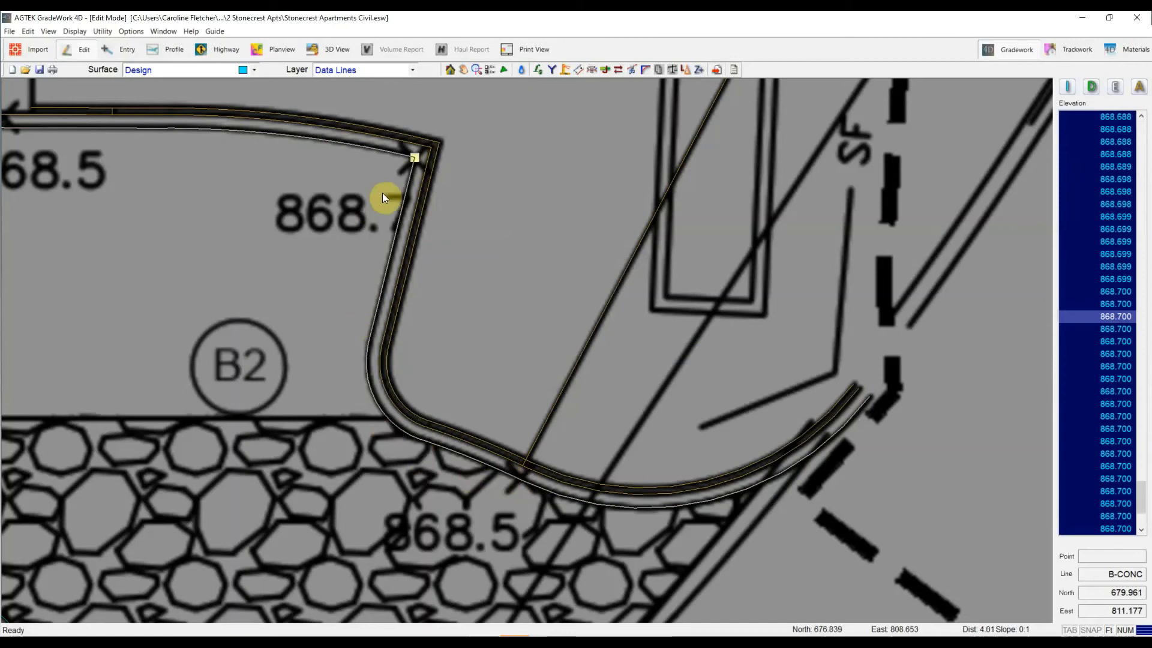
mouse_move(408, 156)
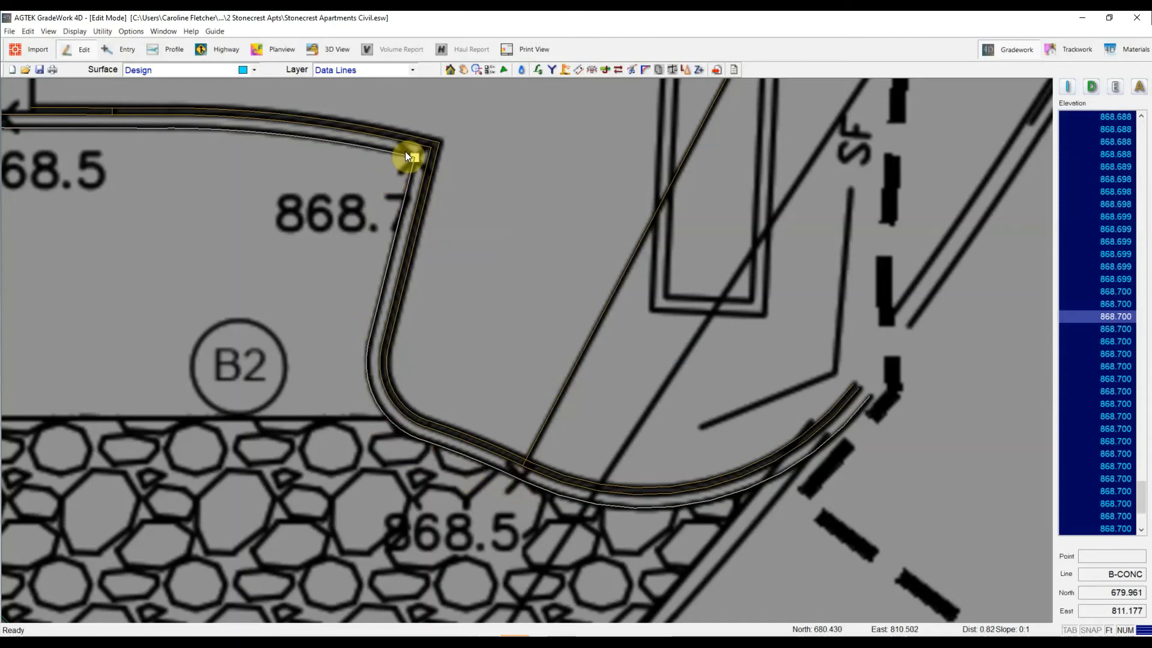
mouse_move(408, 156)
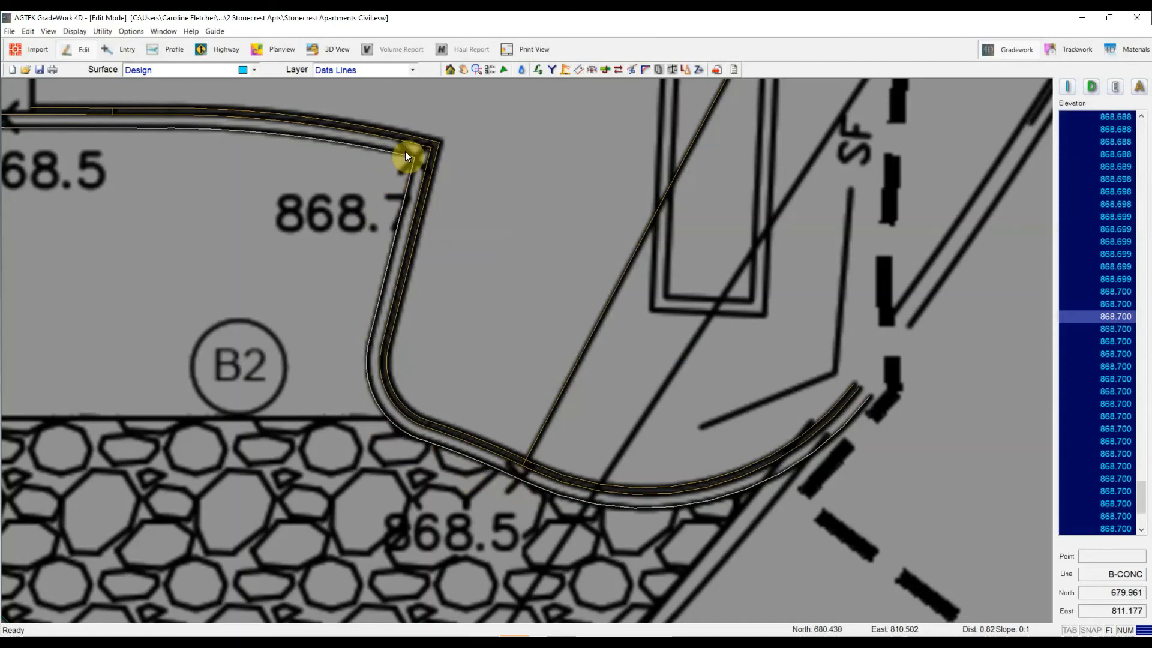
mouse_move(415, 222)
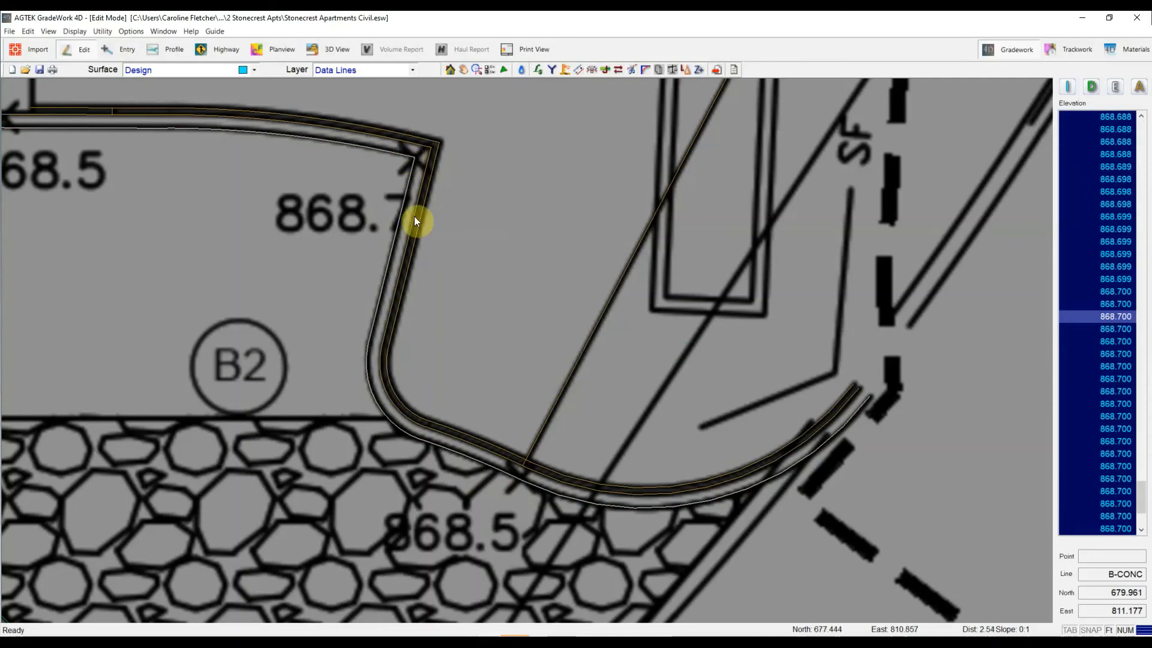
mouse_move(607, 503)
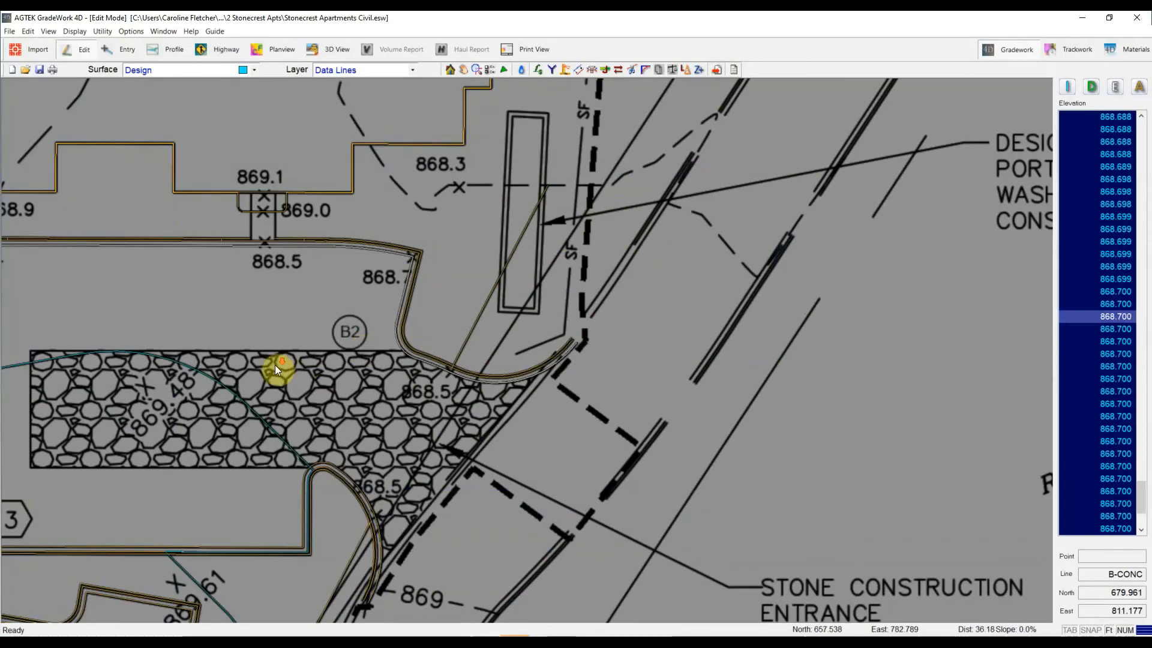
scroll("down", 3)
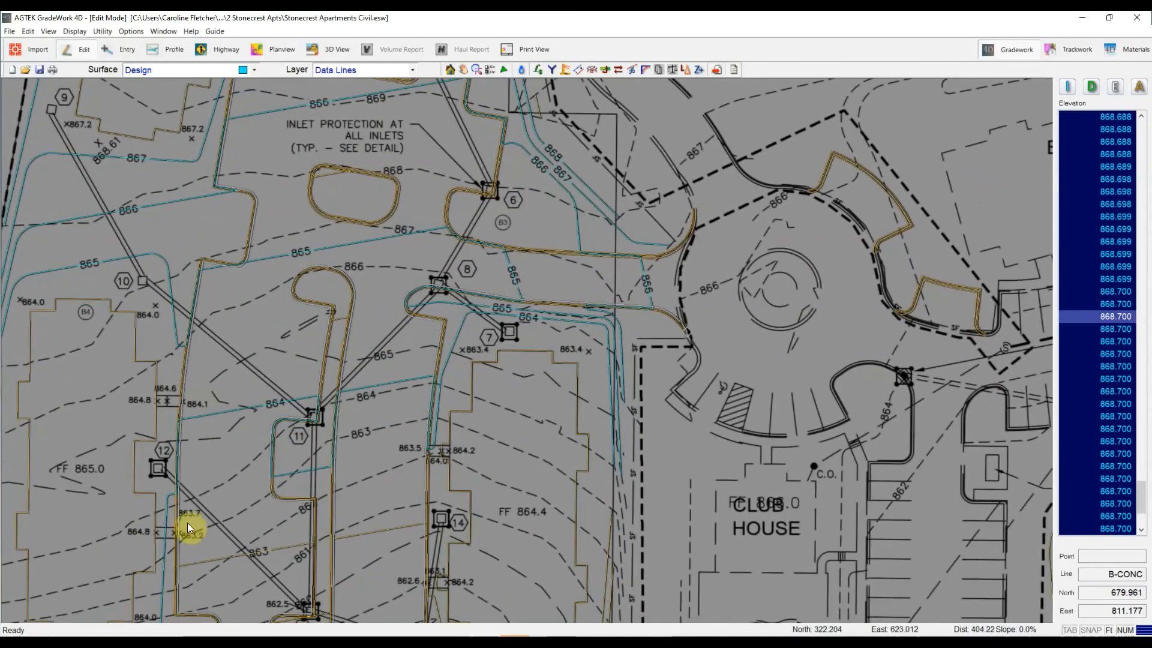
mouse_move(360, 368)
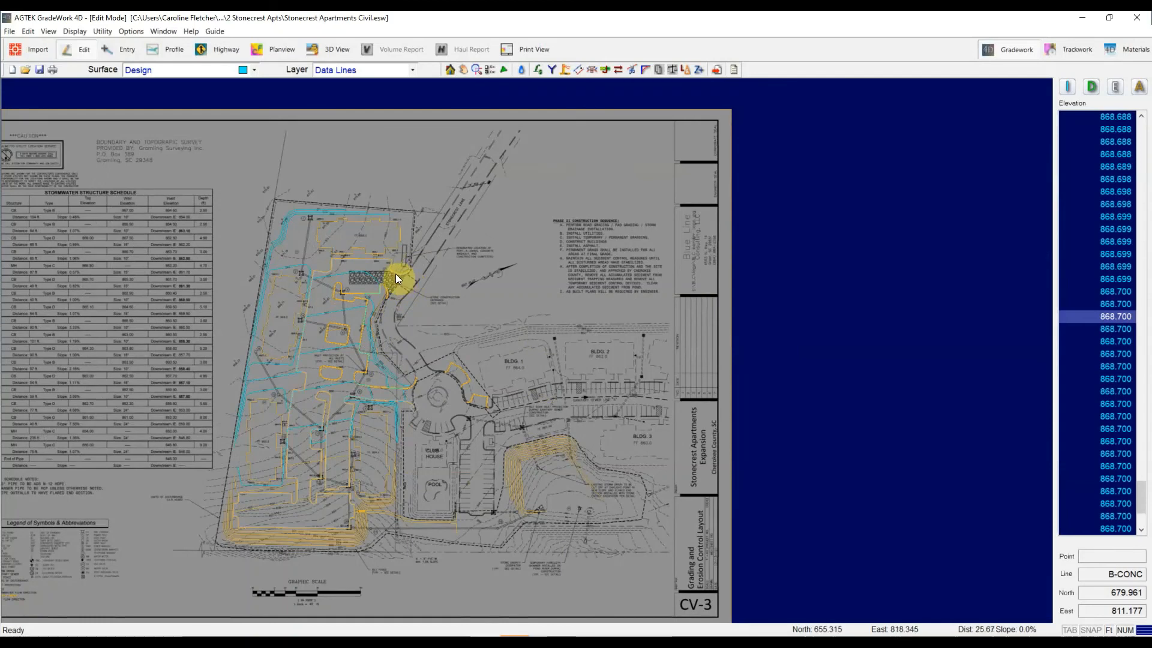
scroll("up", 3)
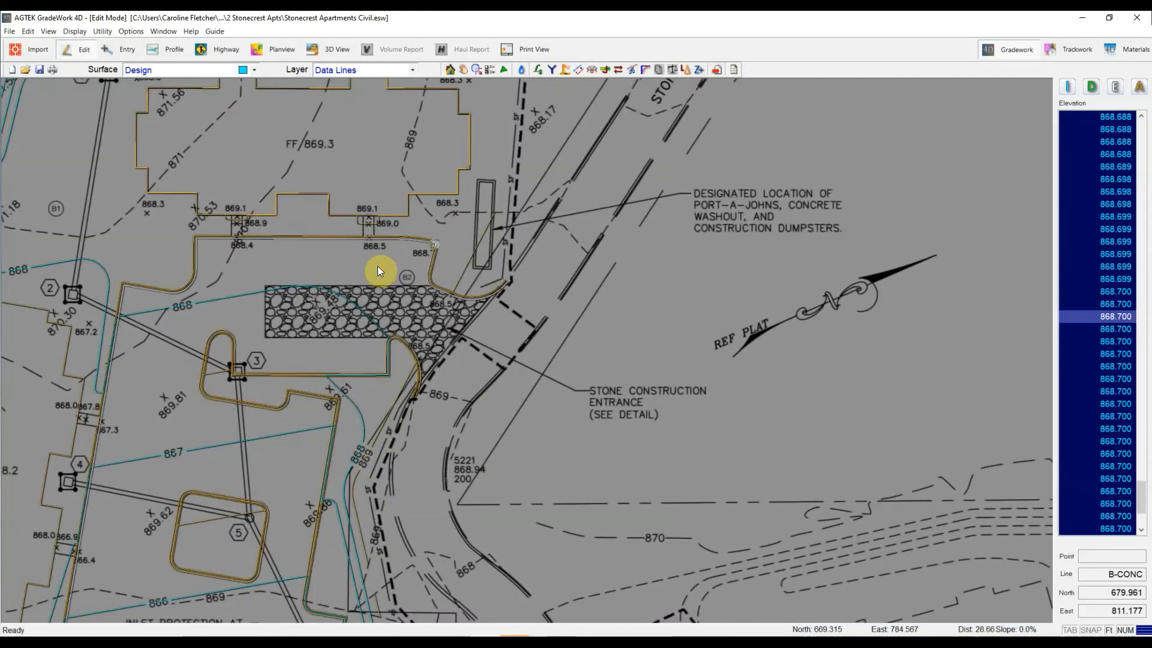
mouse_move(407, 284)
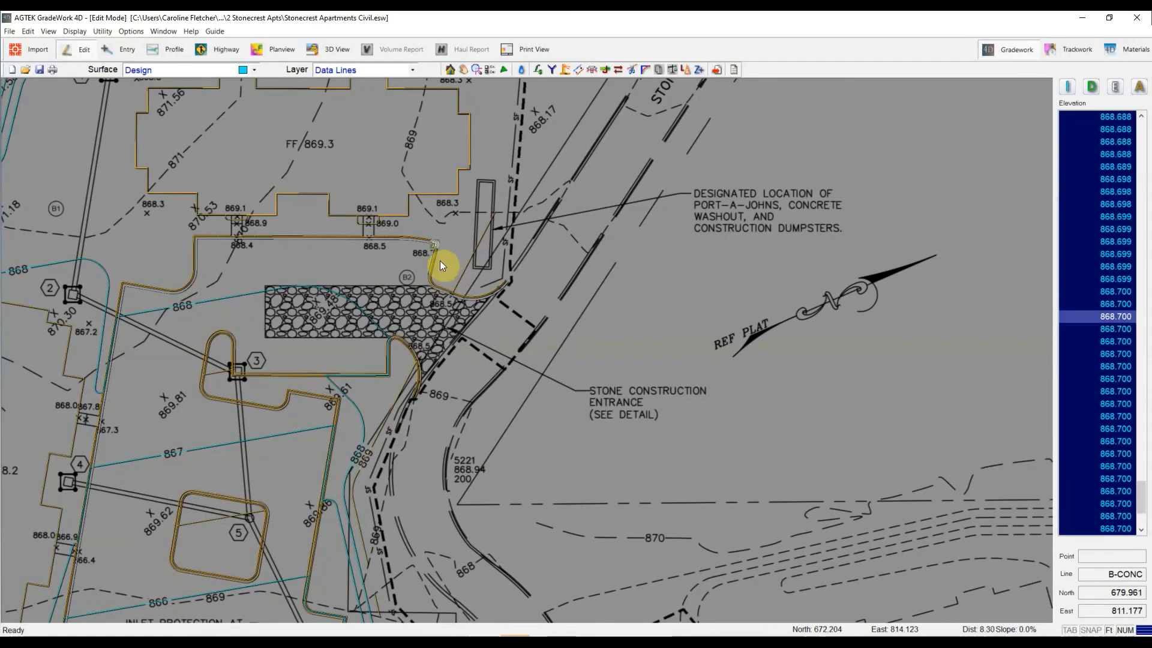
mouse_move(512, 128)
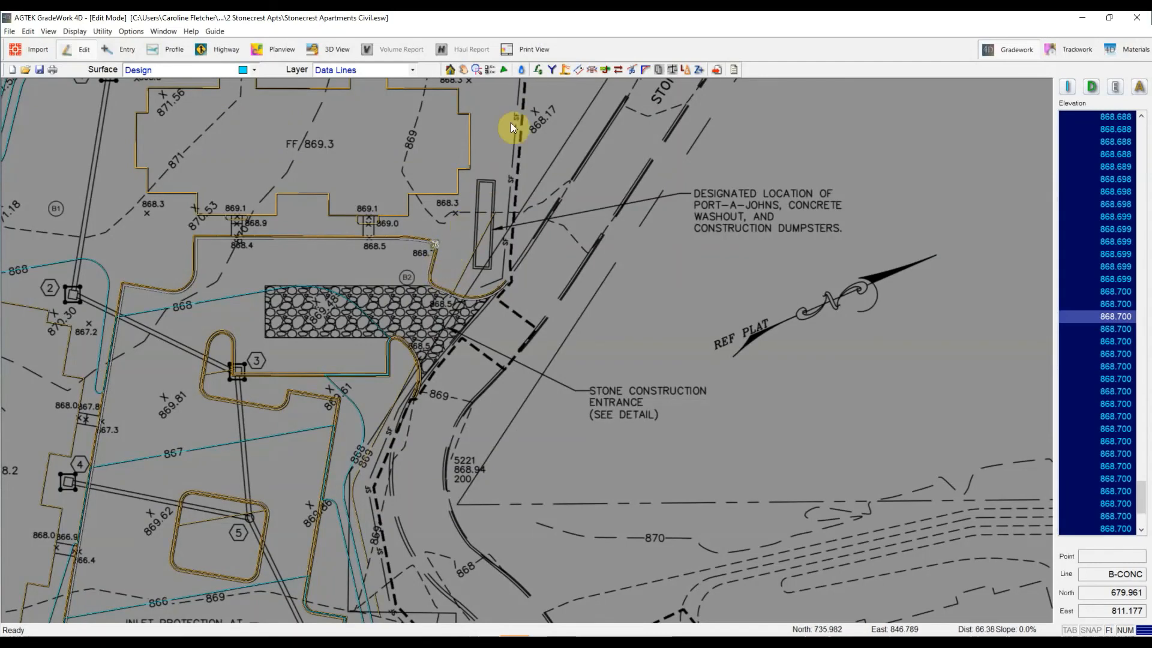
mouse_move(515, 135)
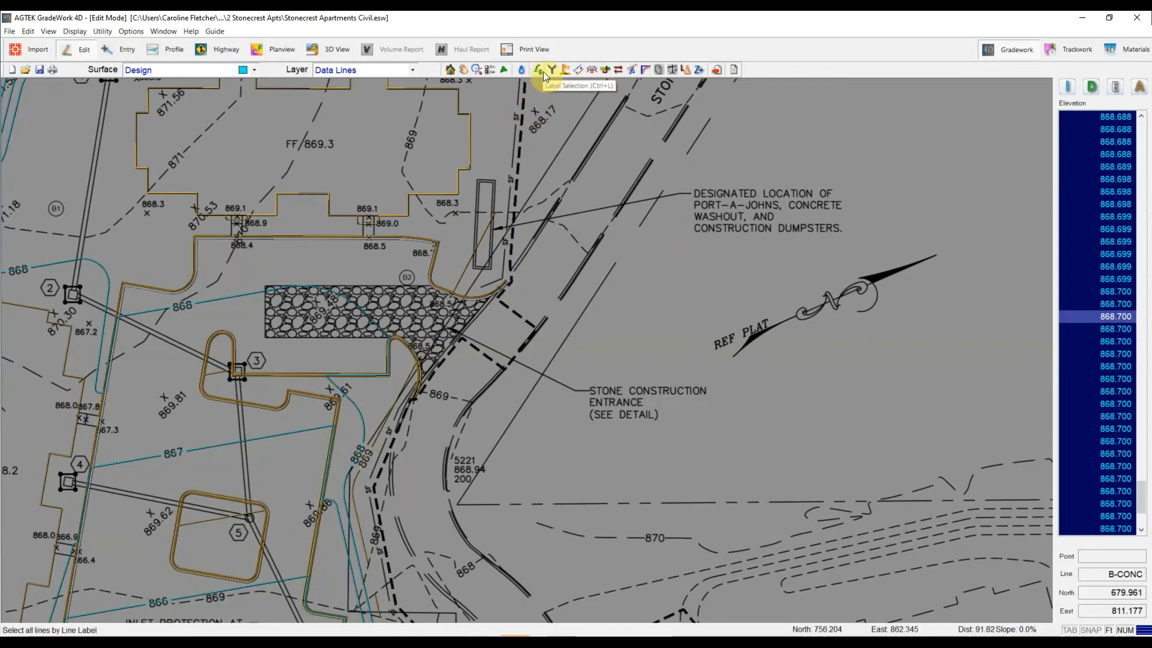
mouse_move(615, 81)
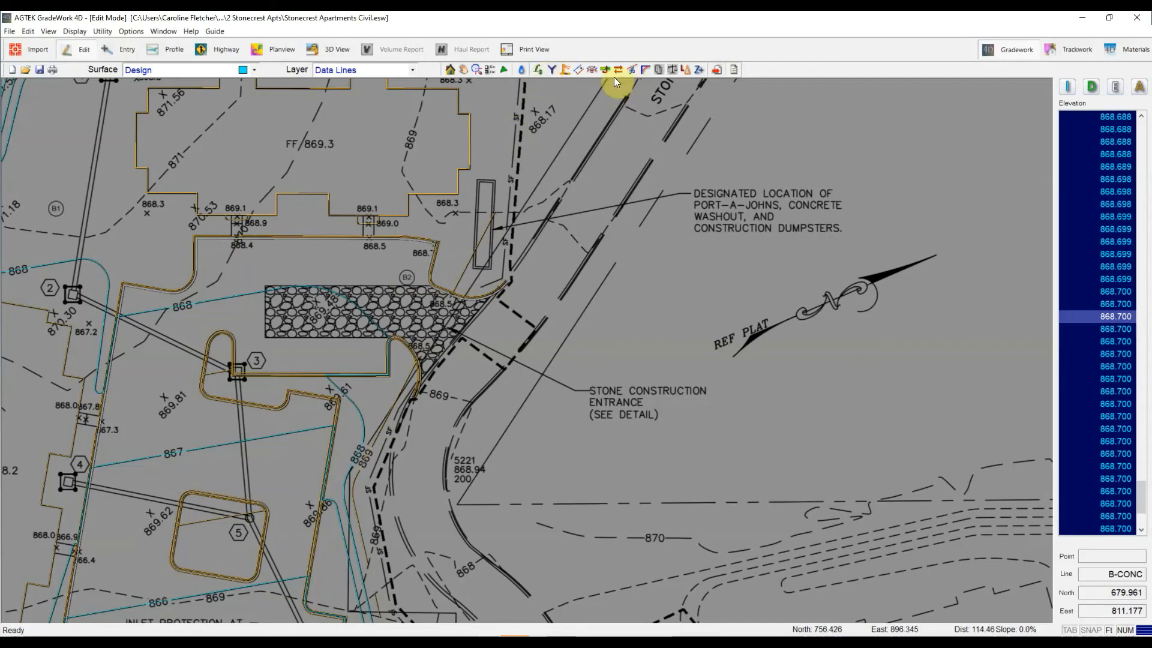
mouse_move(604, 70)
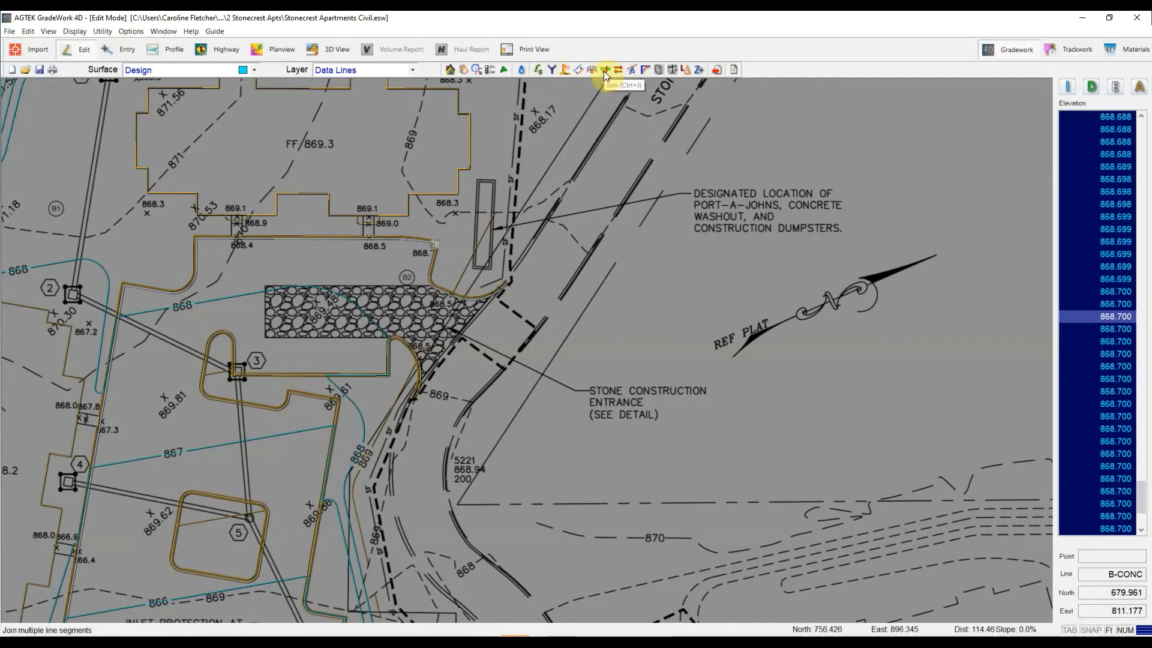